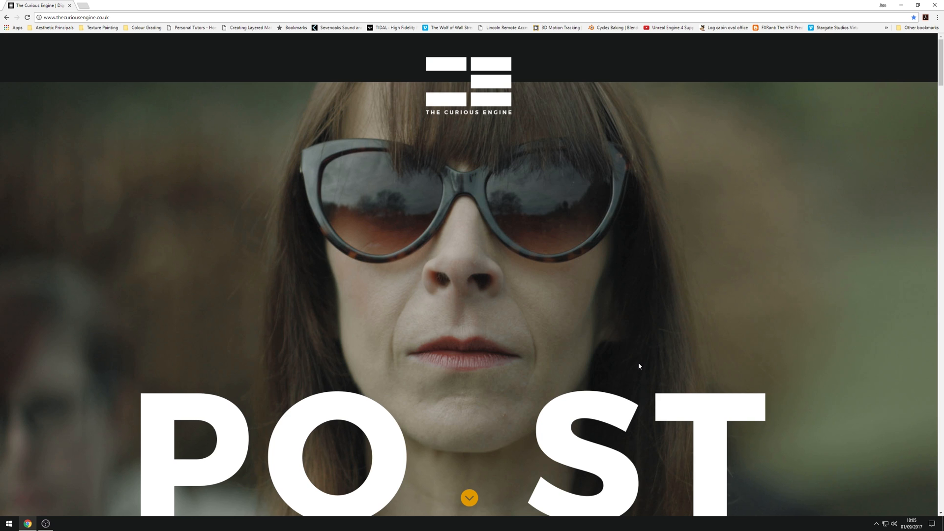
mouse_move(565, 337)
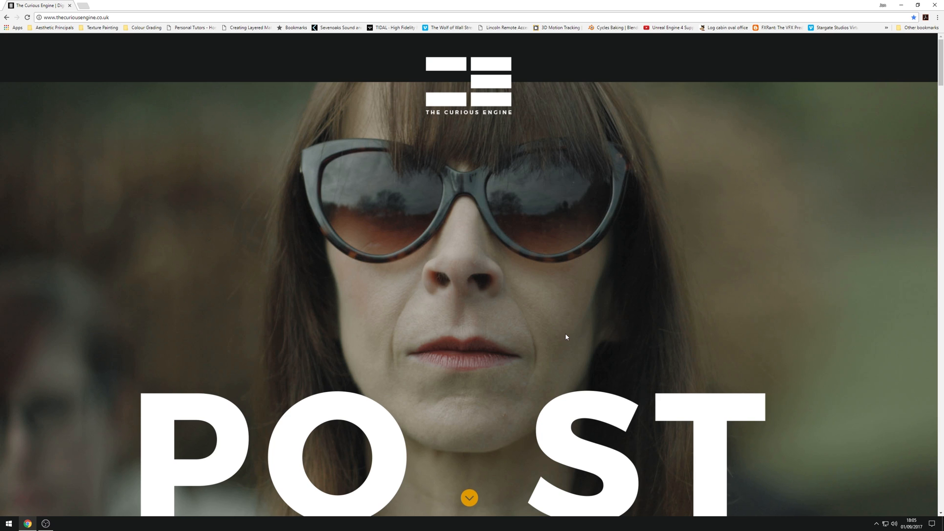
mouse_move(579, 335)
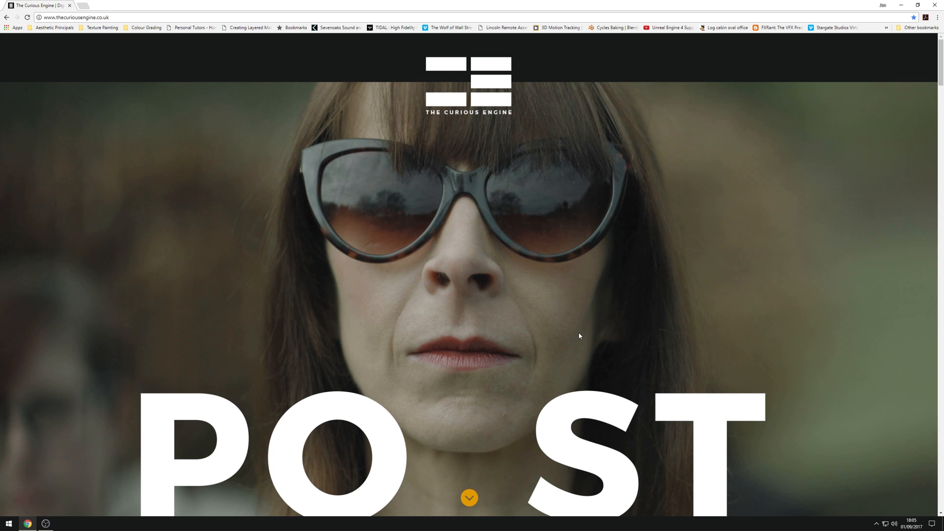
mouse_move(526, 465)
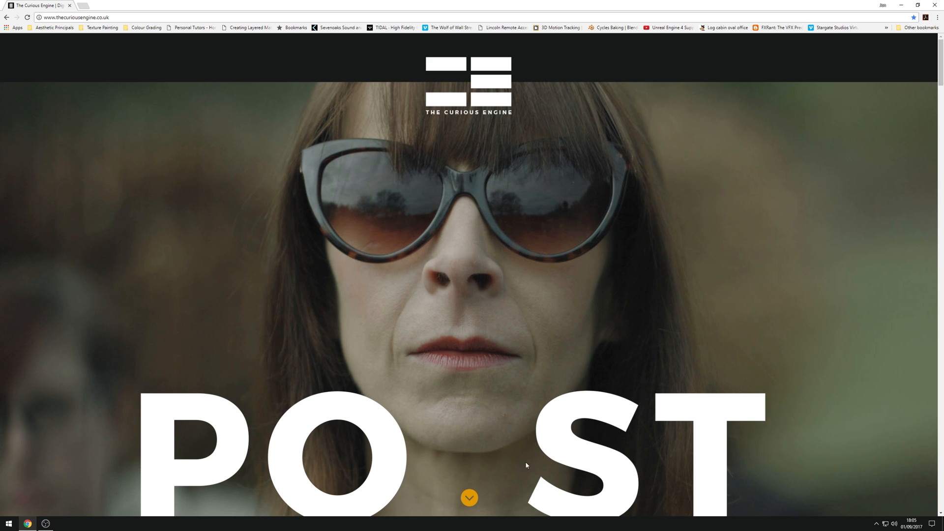
mouse_move(526, 468)
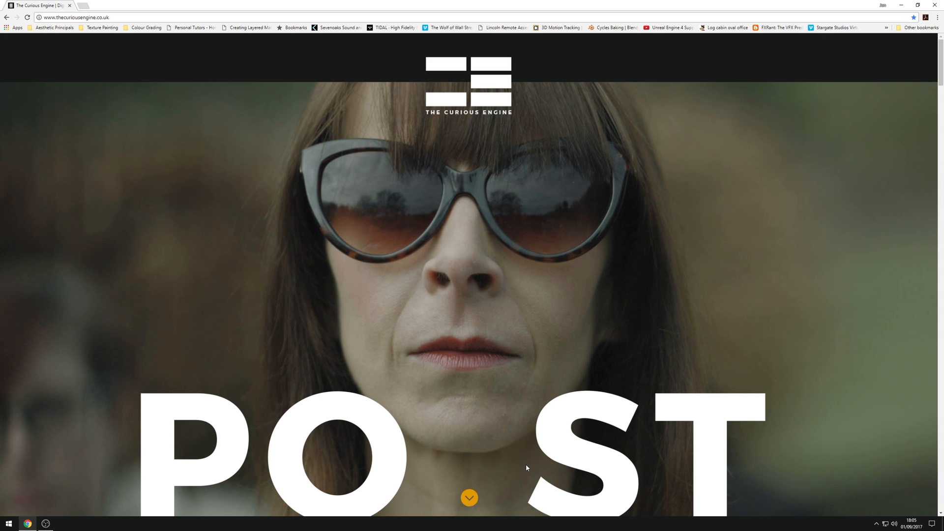
mouse_move(527, 416)
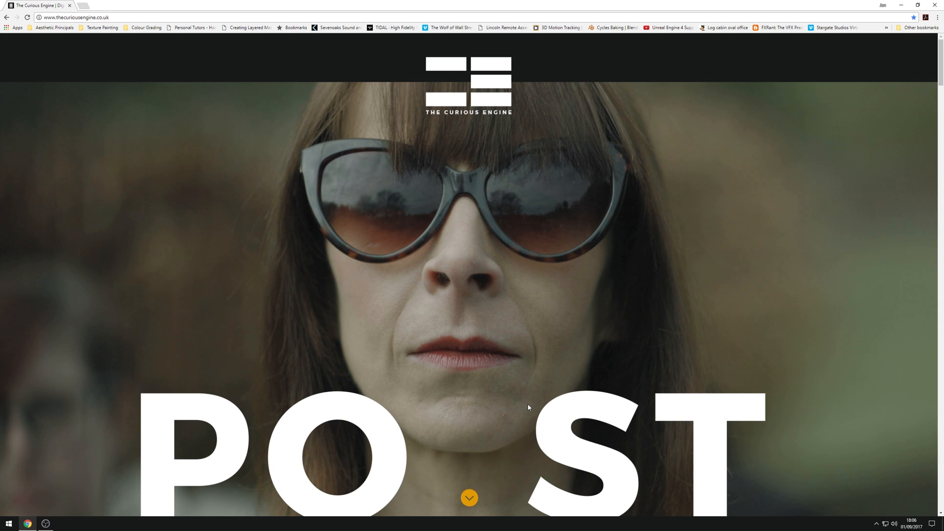
mouse_move(528, 406)
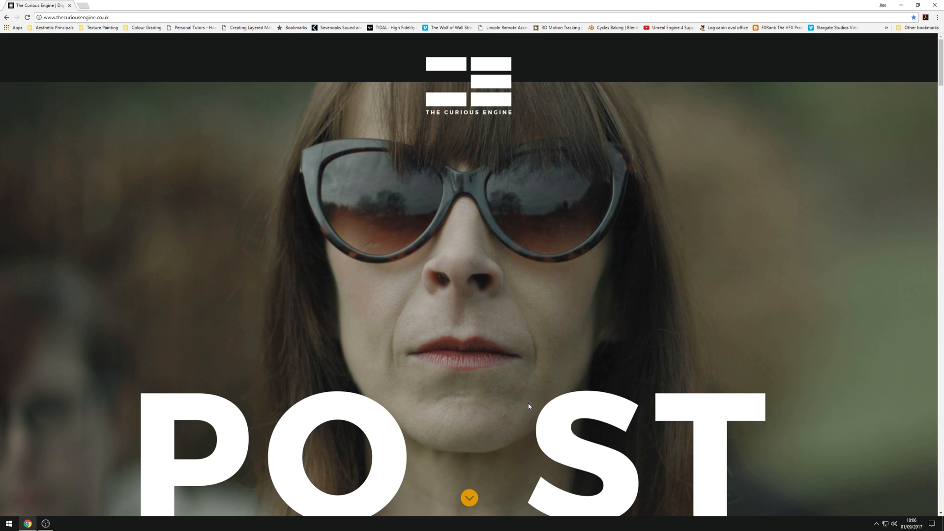
mouse_move(515, 384)
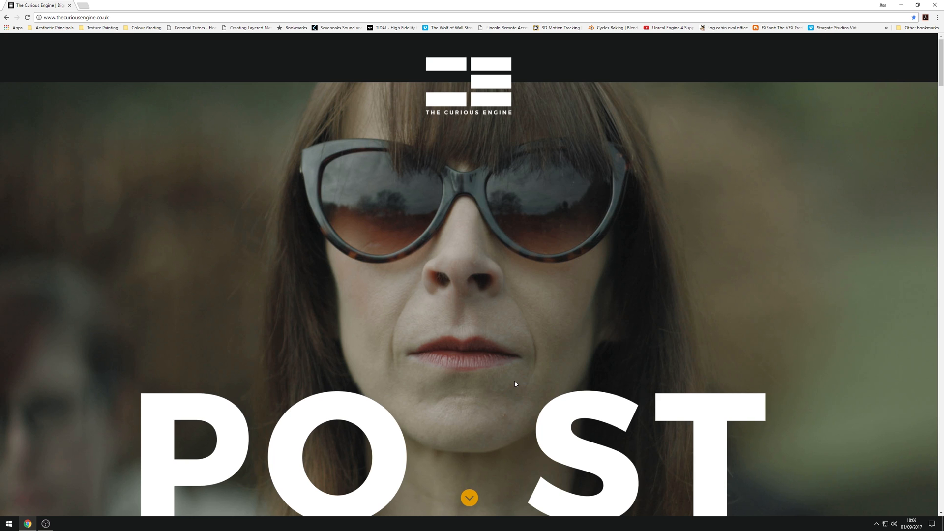
mouse_move(523, 382)
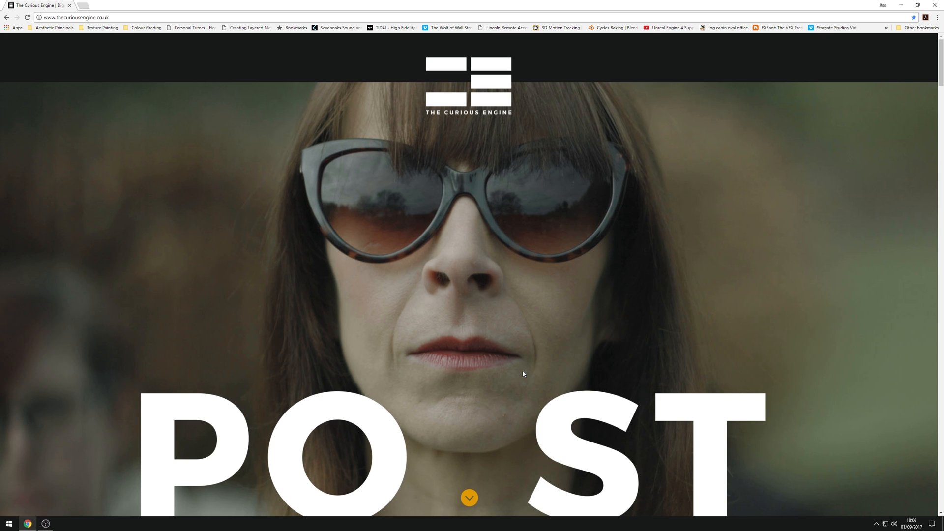
mouse_move(487, 435)
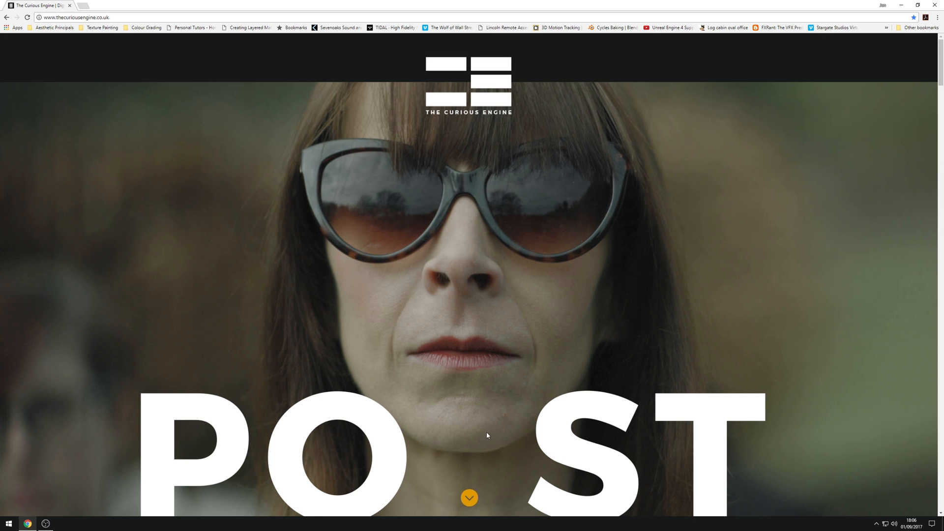
mouse_move(489, 484)
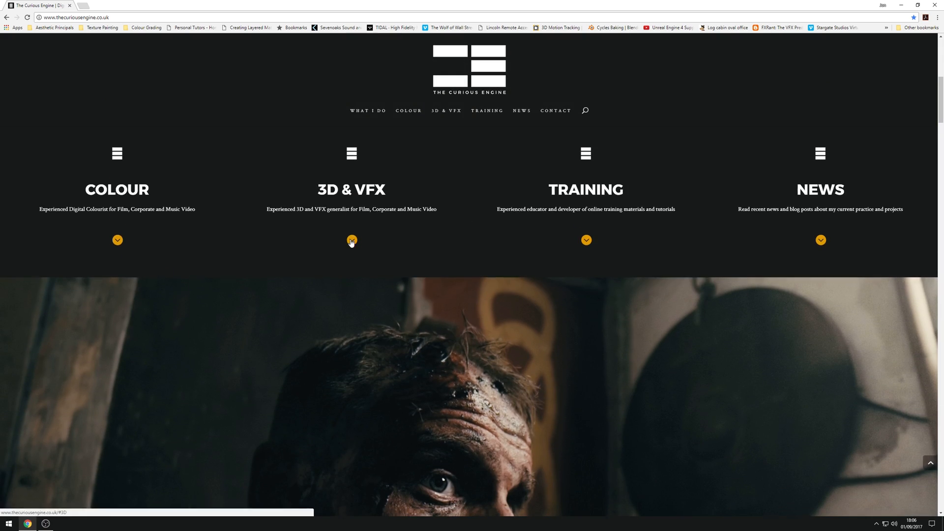
Browse the quarry composite in The Curious Engine's 3D & VFX section, then launch Blender from Start.
left_click(351, 239)
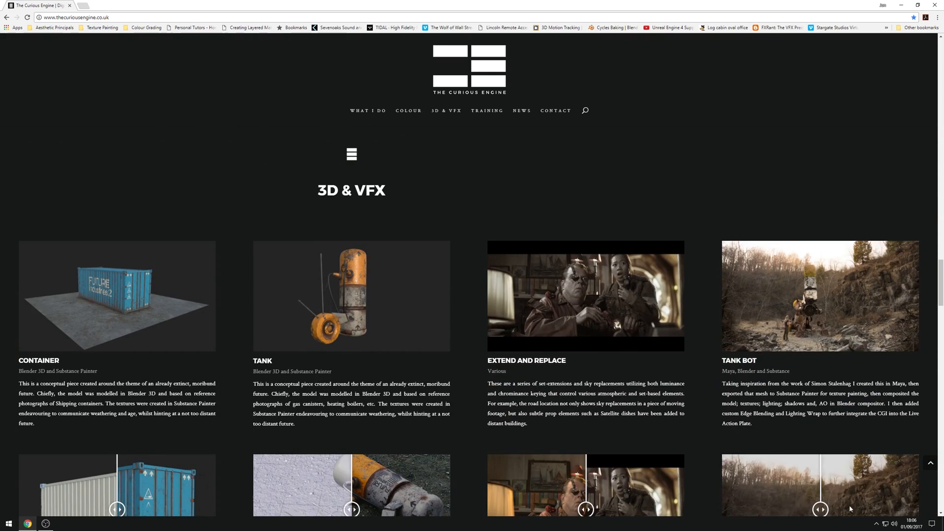
scroll("down", 3)
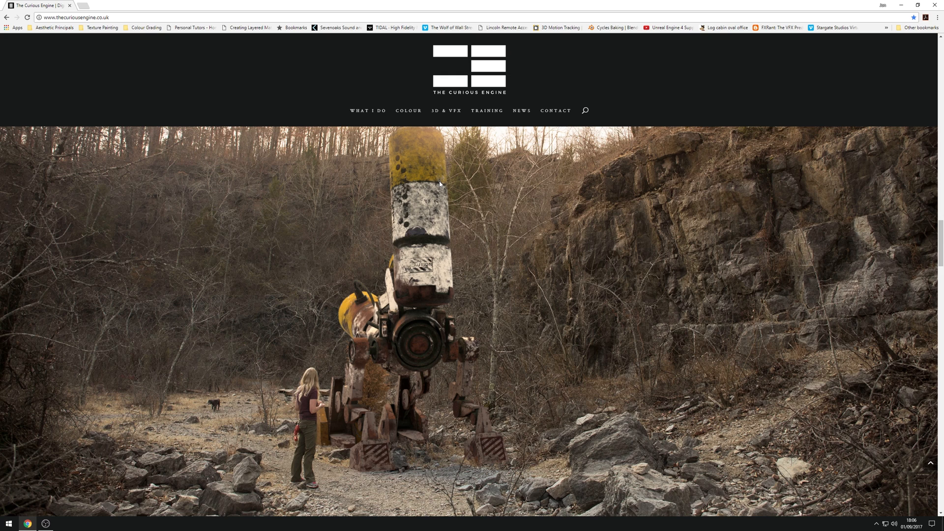
mouse_move(586, 273)
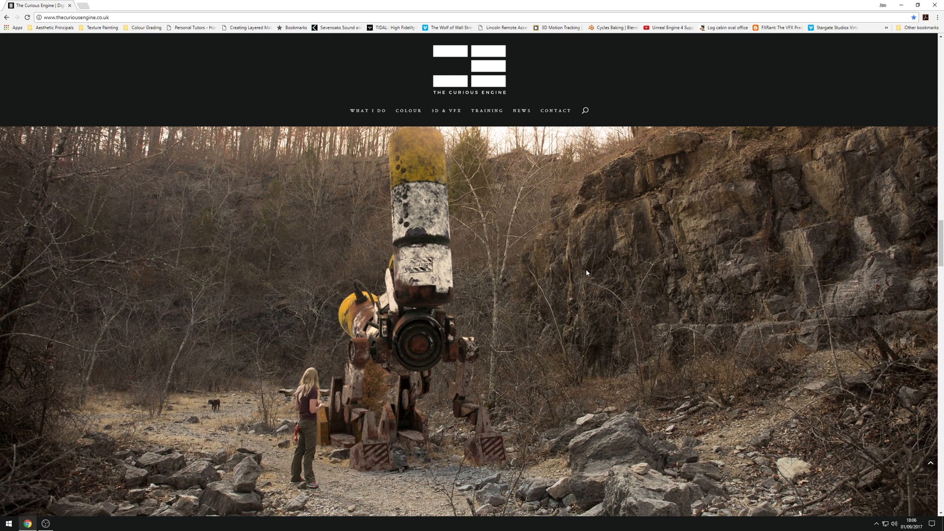
mouse_move(517, 333)
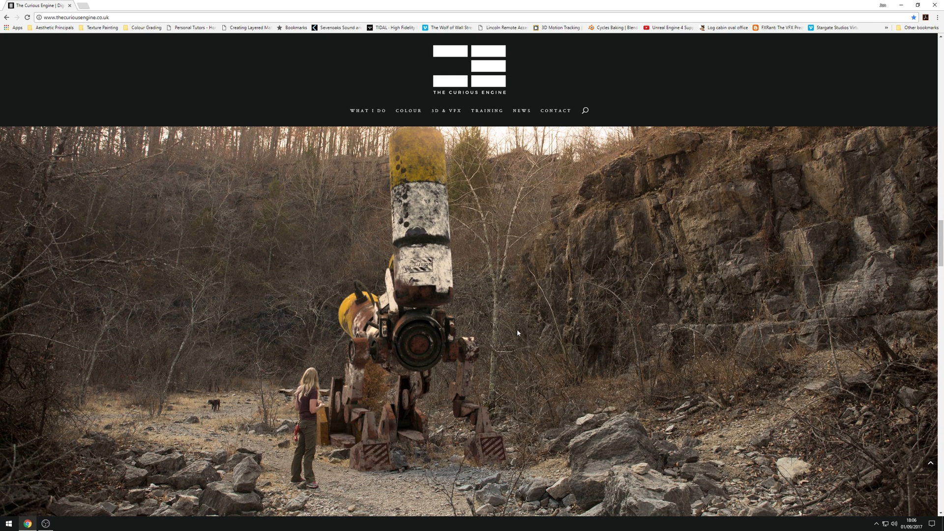
mouse_move(424, 274)
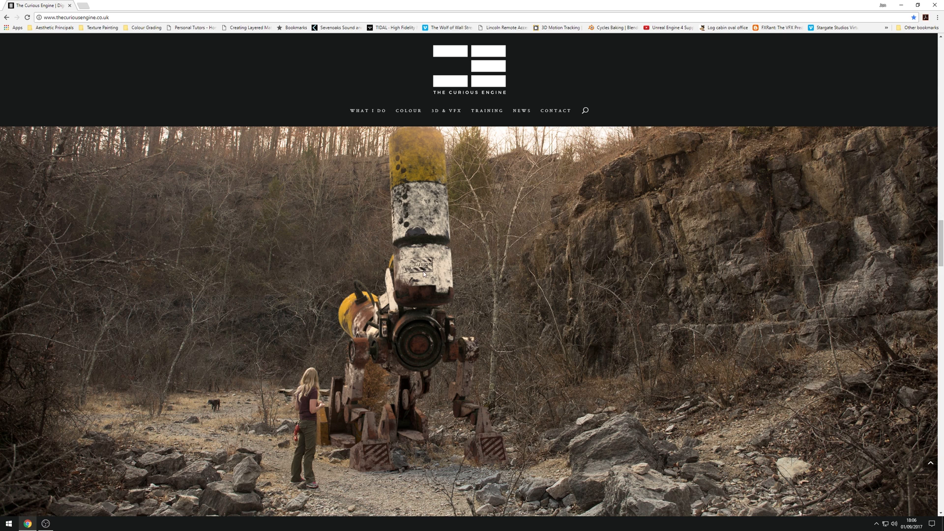
mouse_move(399, 326)
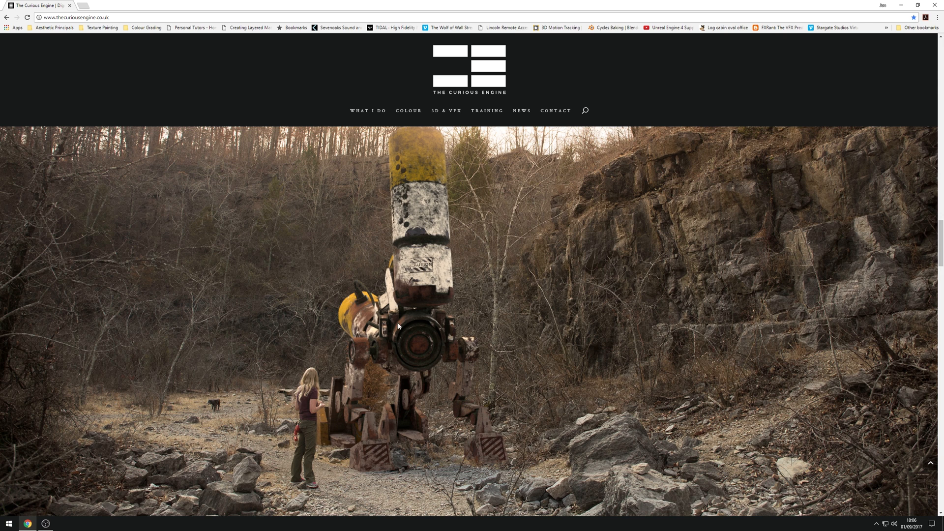
mouse_move(425, 327)
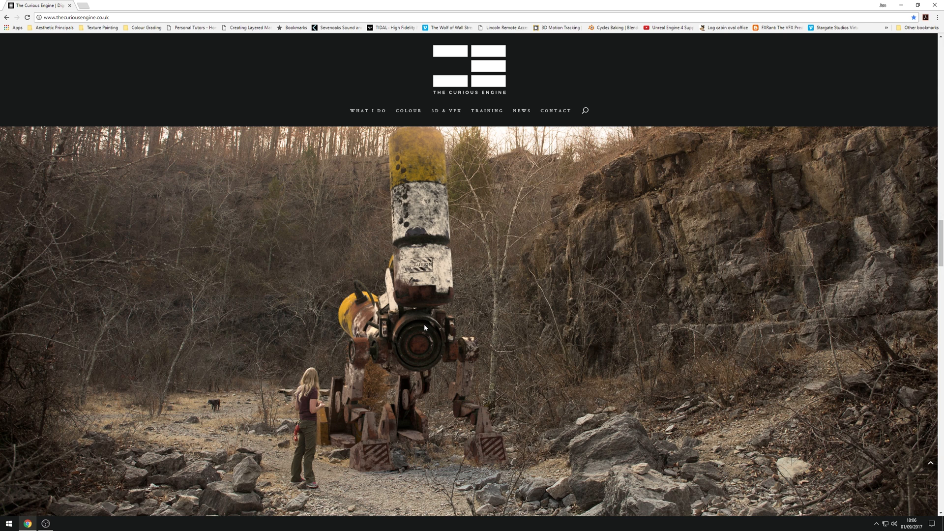
mouse_move(571, 430)
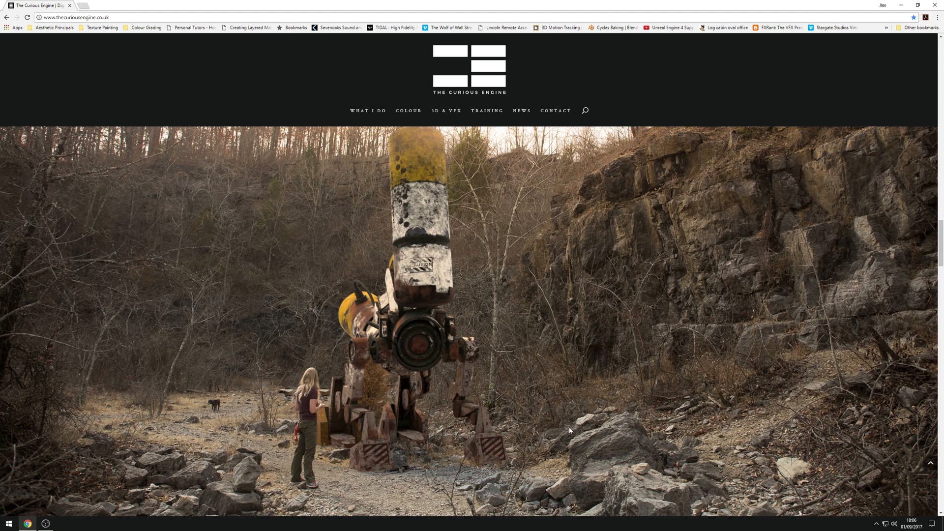
mouse_move(522, 406)
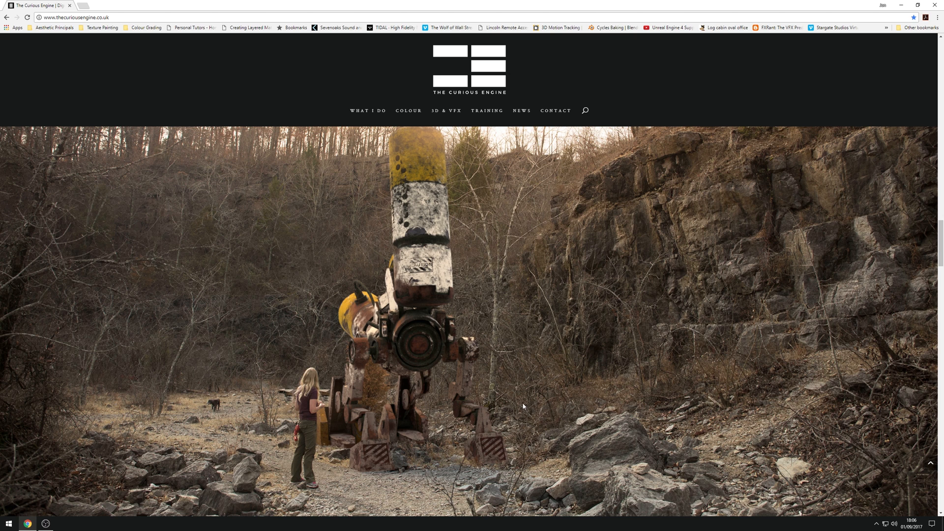
mouse_move(608, 444)
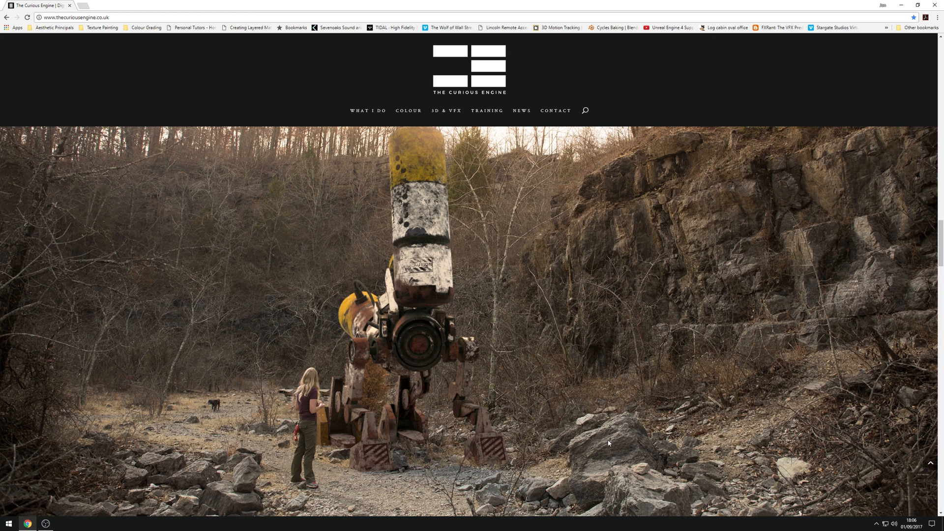
mouse_move(432, 304)
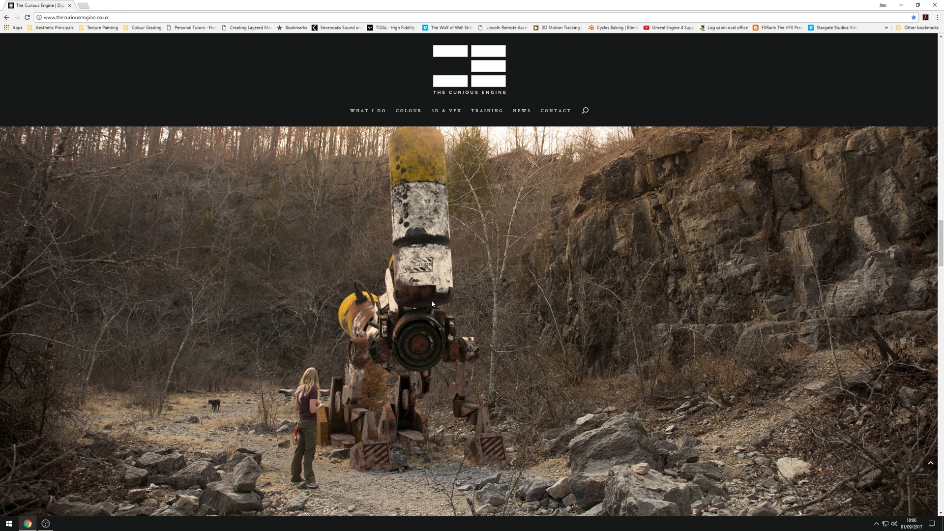
mouse_move(434, 297)
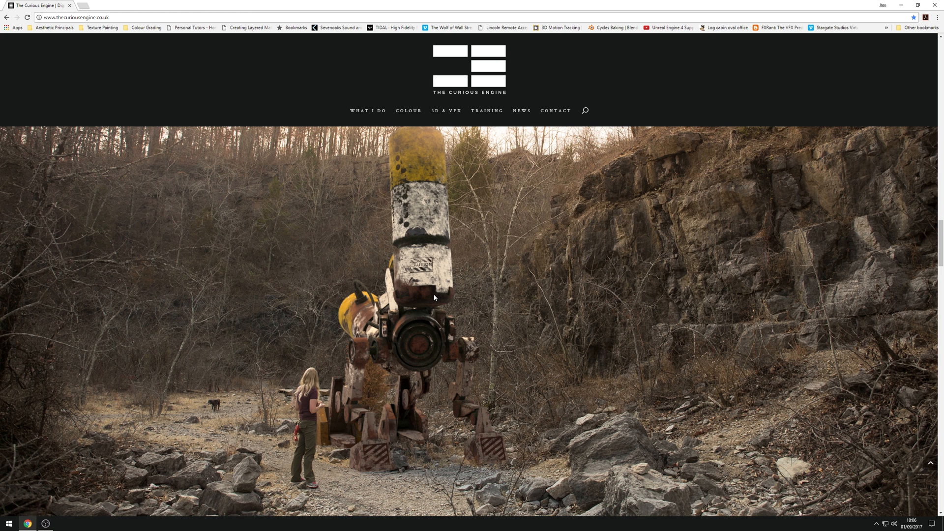
mouse_move(437, 294)
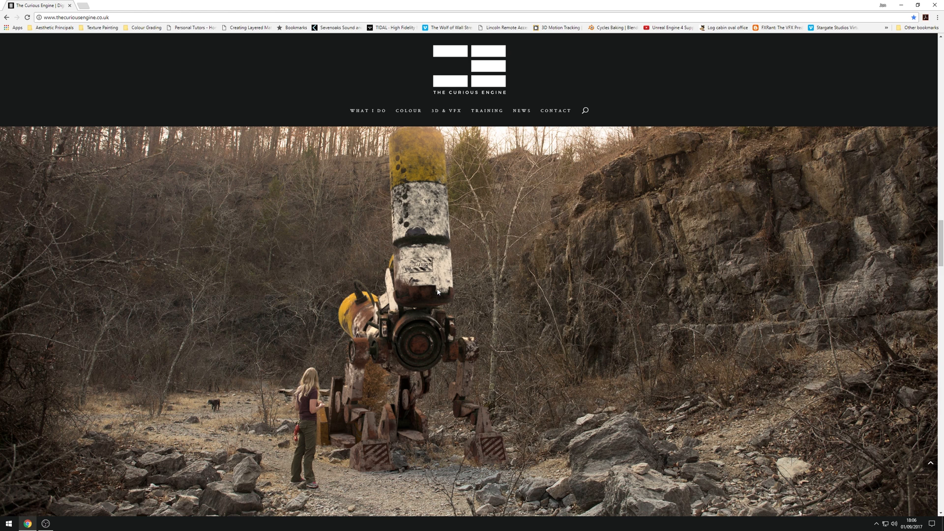
mouse_move(424, 261)
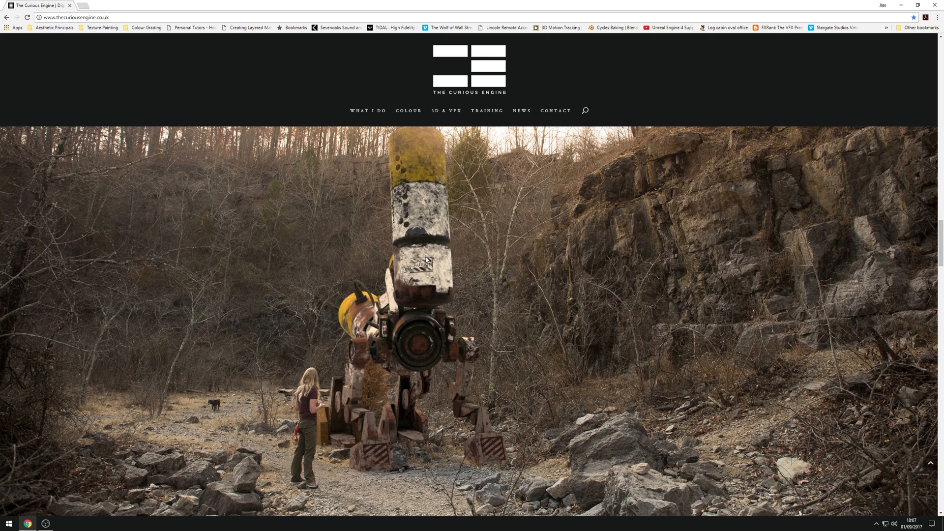
mouse_move(431, 252)
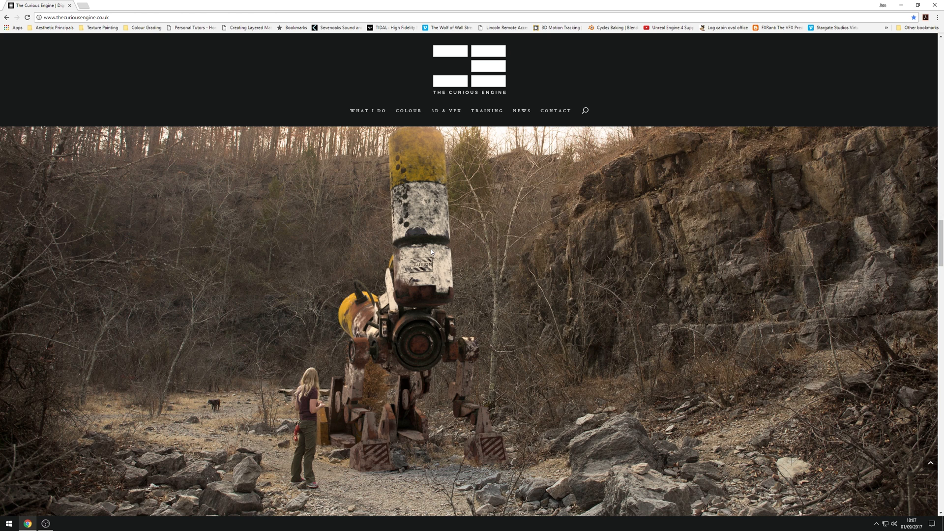
mouse_move(481, 267)
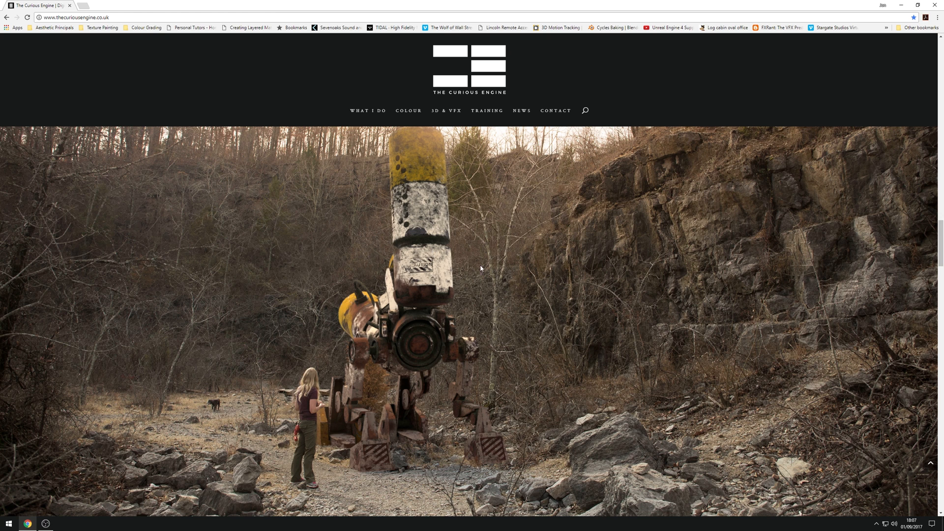
mouse_move(241, 279)
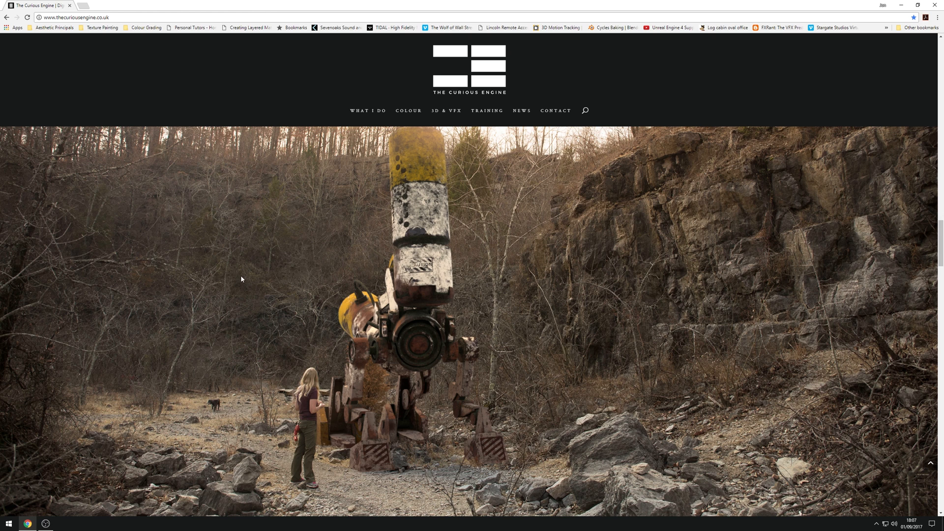
mouse_move(236, 245)
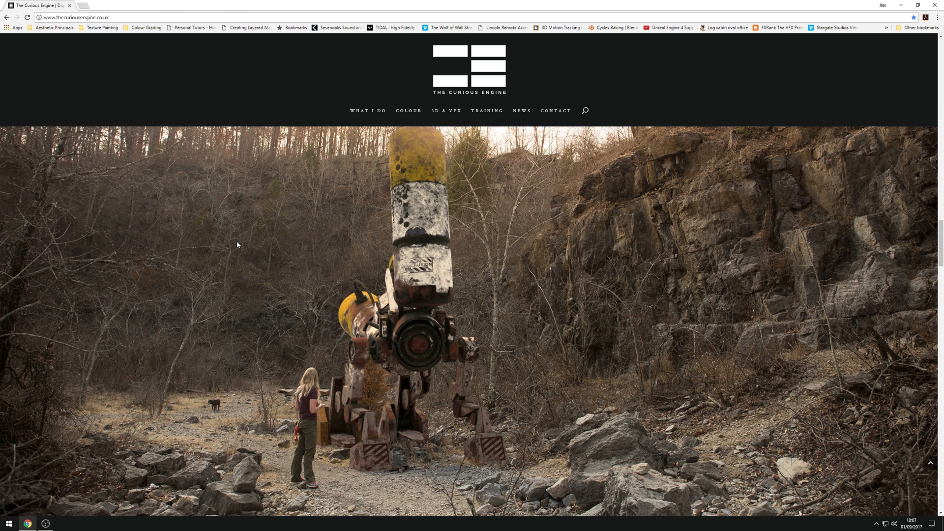
mouse_move(249, 238)
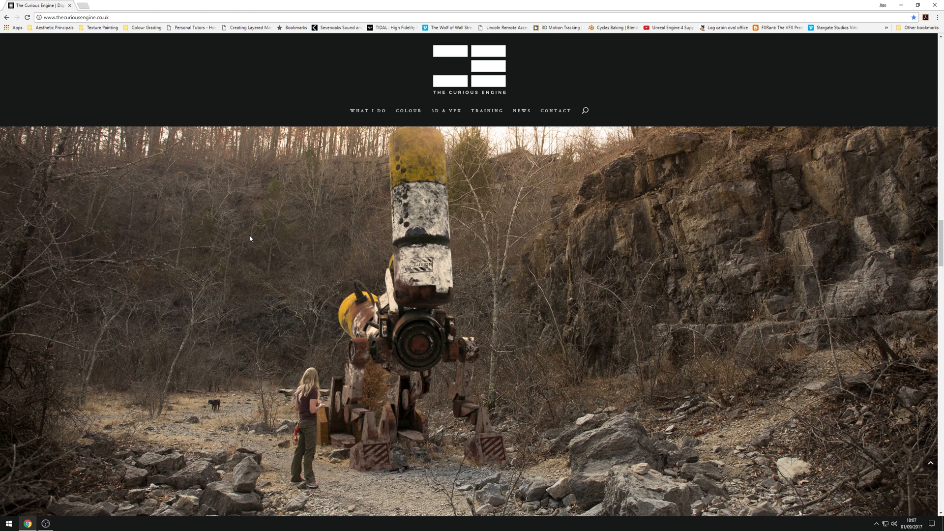
mouse_move(252, 238)
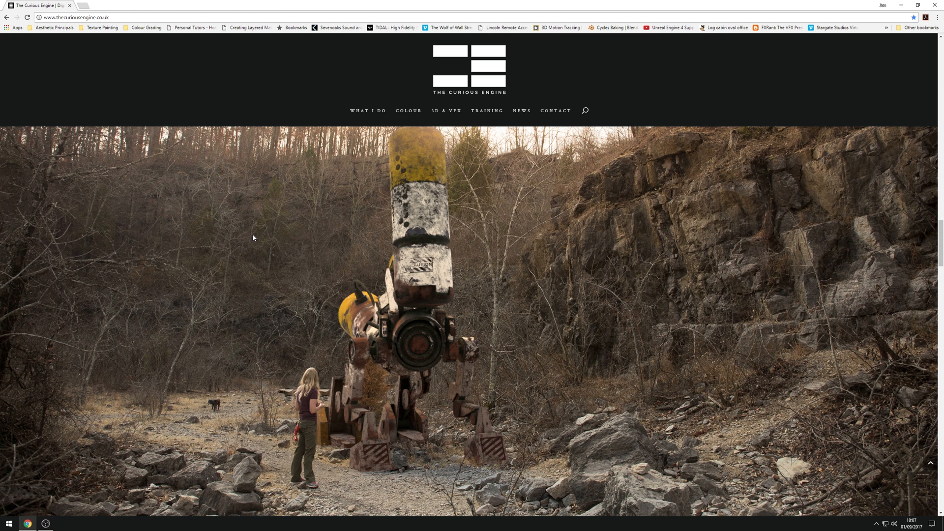
mouse_move(414, 235)
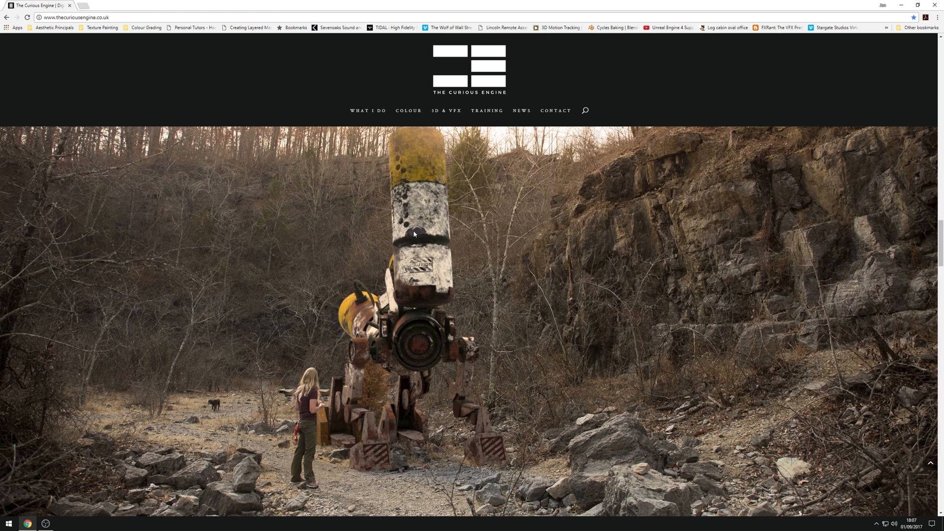
mouse_move(412, 241)
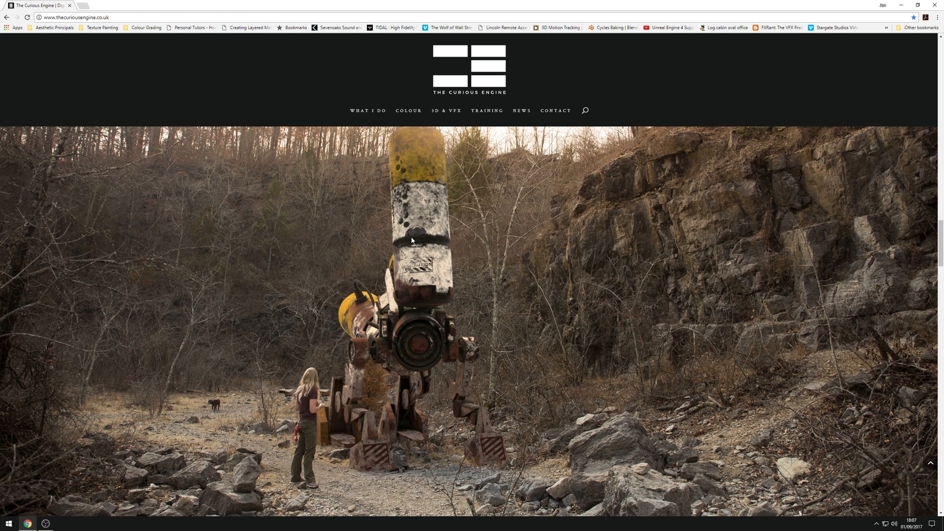
mouse_move(495, 242)
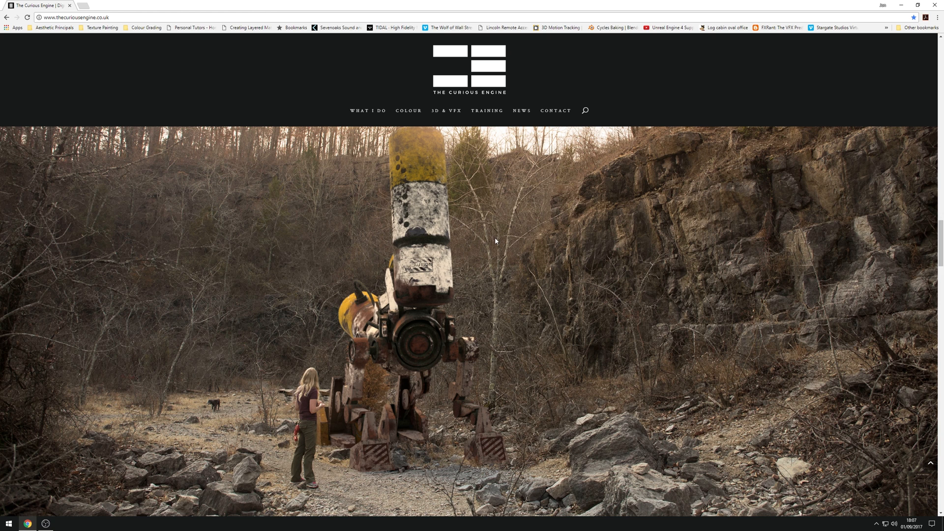
mouse_move(595, 428)
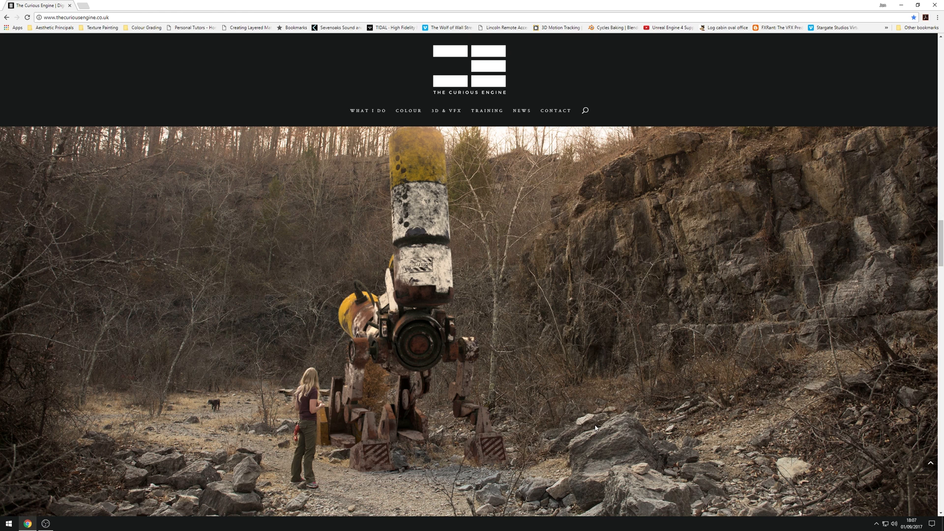
mouse_move(190, 419)
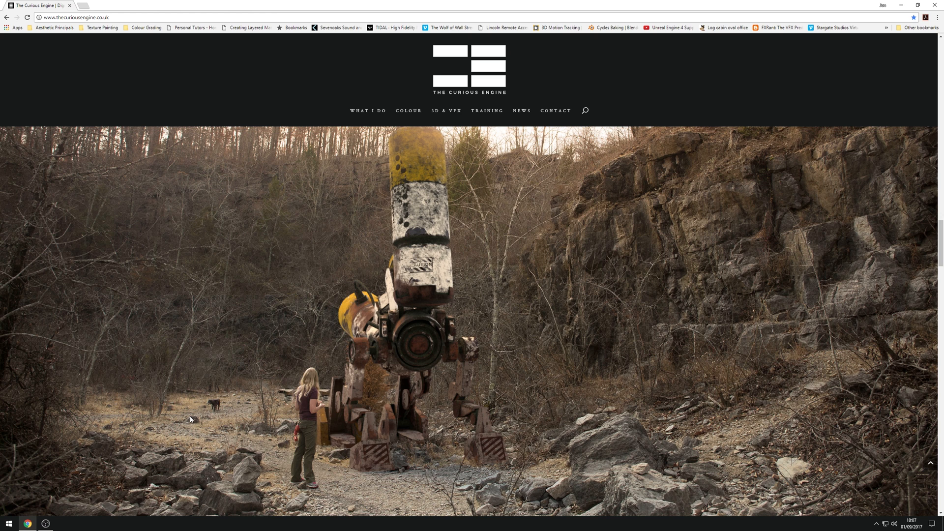
mouse_move(197, 406)
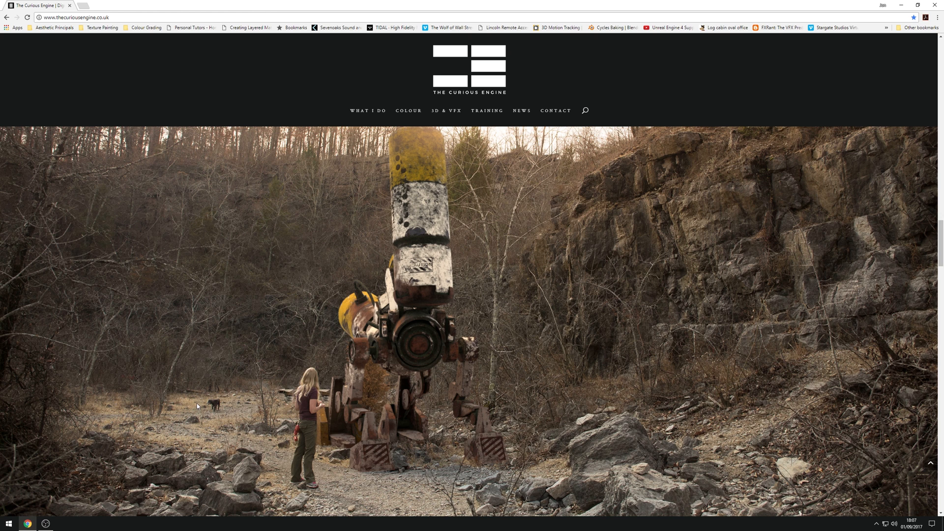
left_click(8, 523)
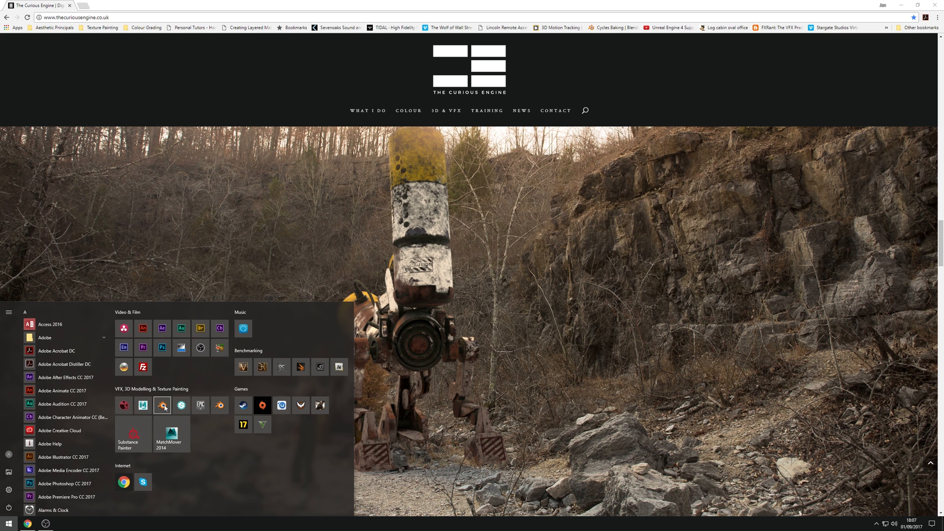
left_click(162, 404)
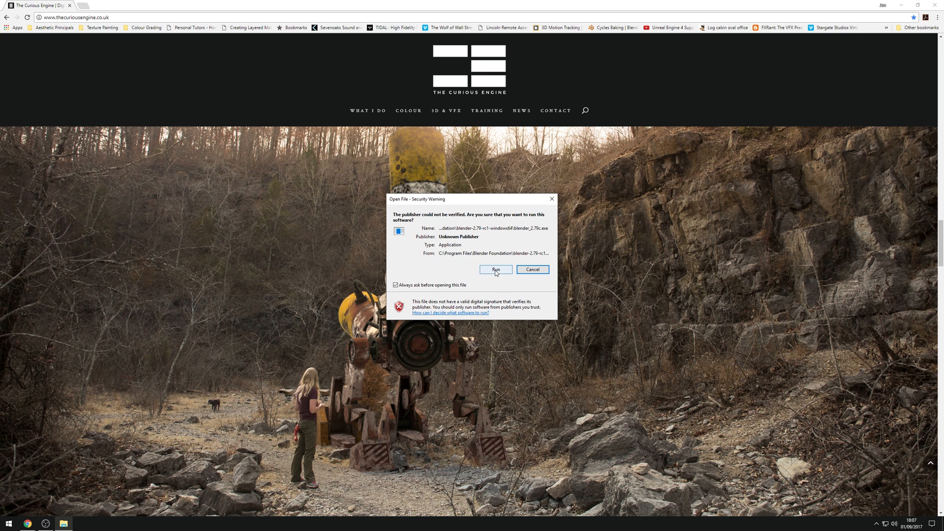
Allow Blender 2.79 to run, dismiss the splash, and view render passes and the cube's material.
left_click(494, 268)
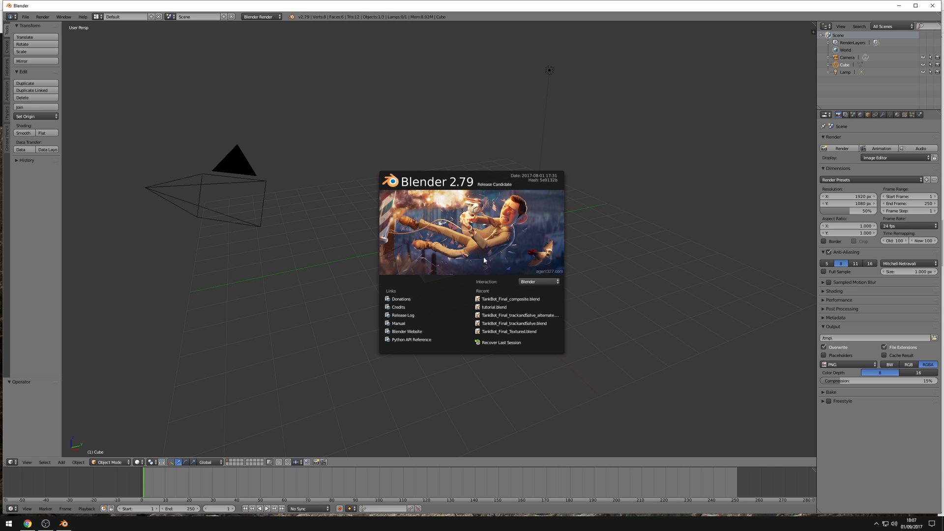
mouse_move(475, 186)
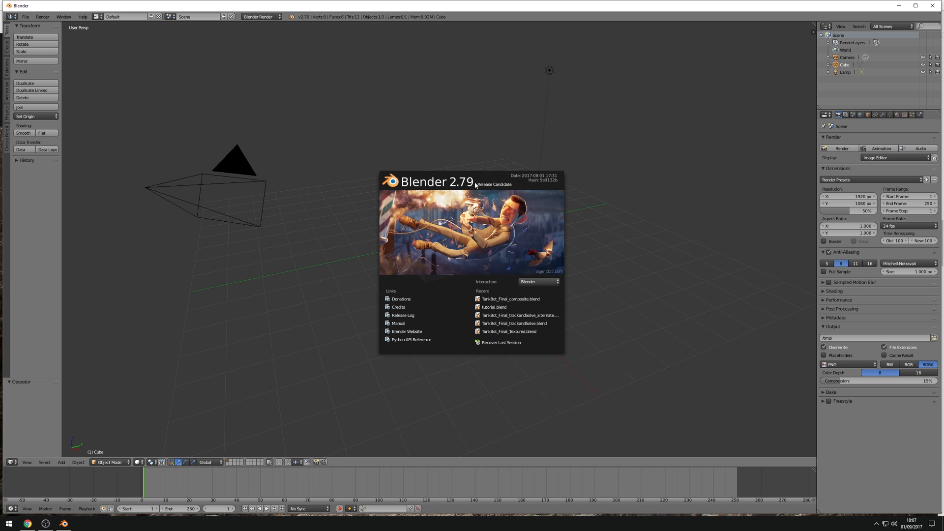
left_click(455, 285)
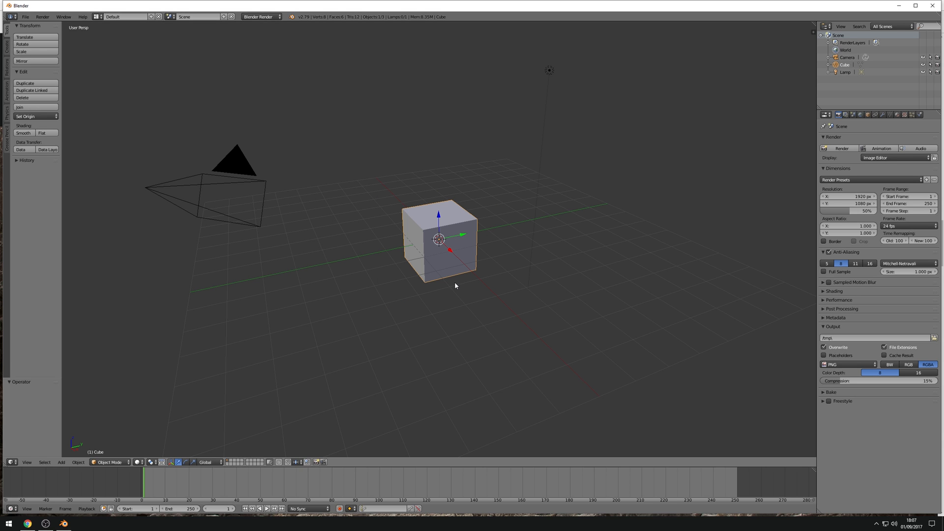
mouse_move(456, 276)
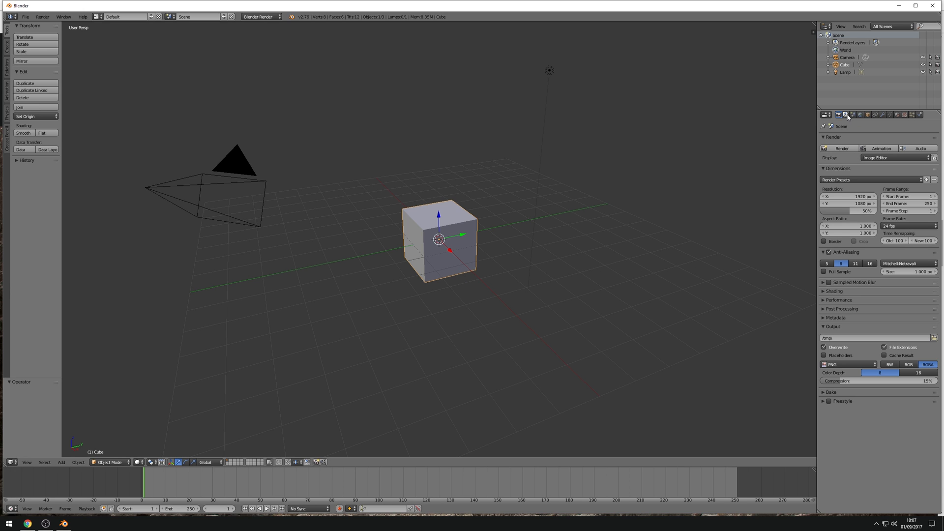
left_click(836, 114)
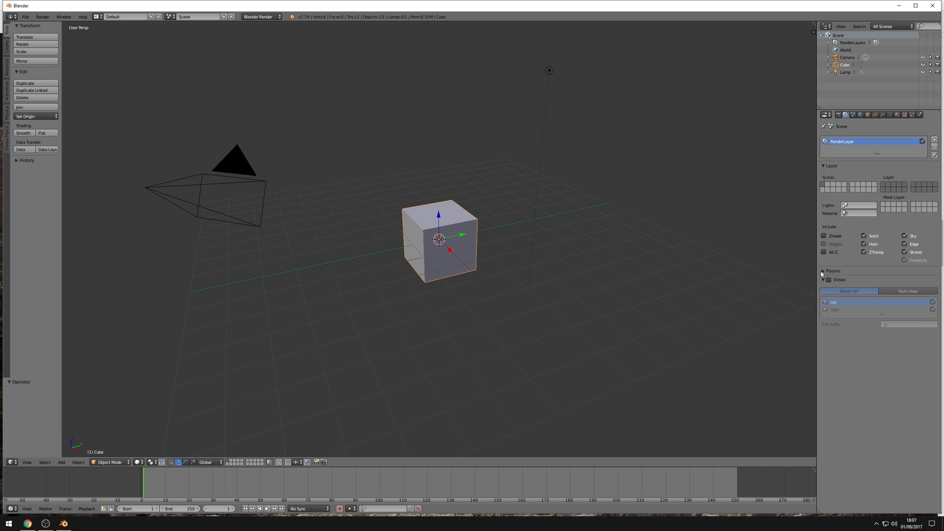
left_click(823, 271)
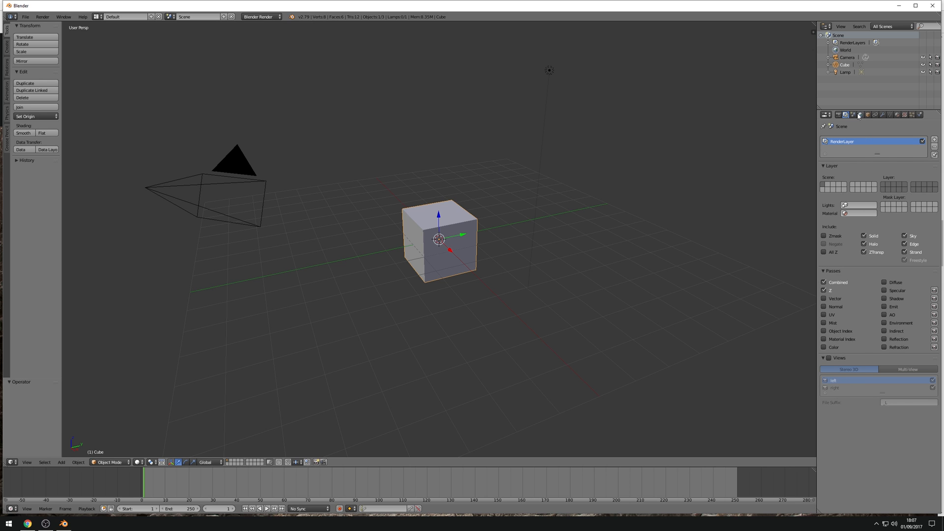
left_click(860, 115)
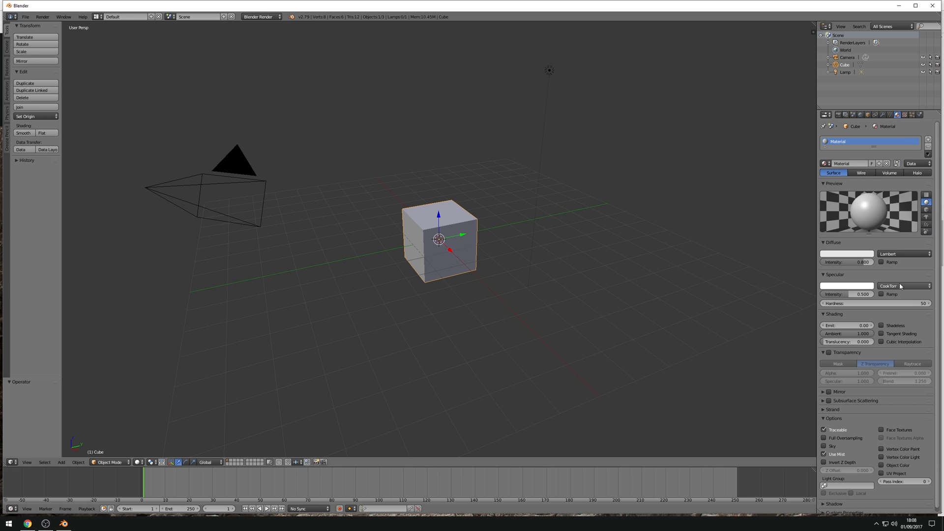
Set the render engine to Cycles Render and inspect the Render Layers Denoising panel.
left_click(260, 16)
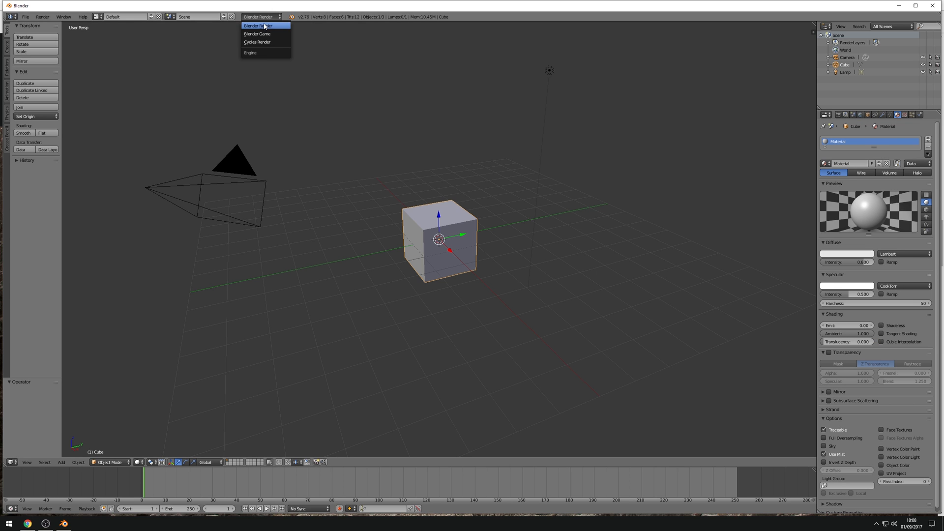
left_click(257, 43)
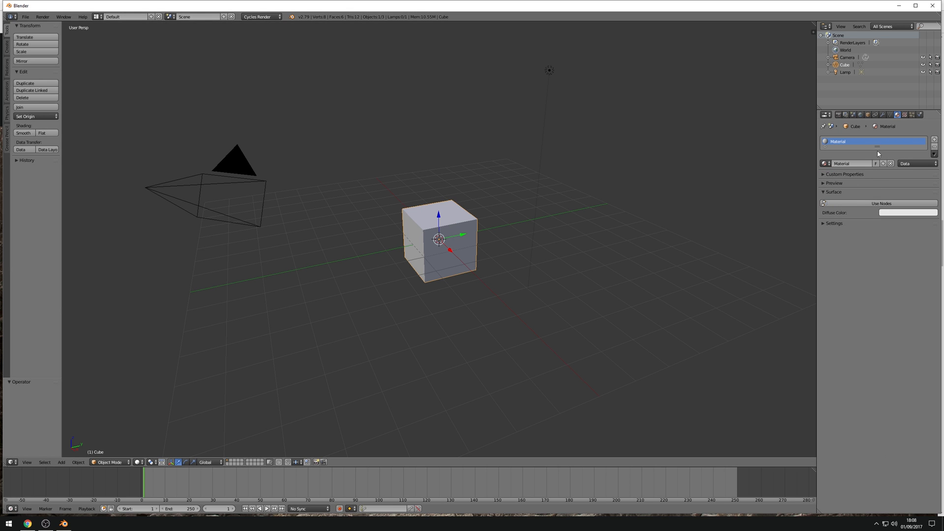
left_click(844, 115)
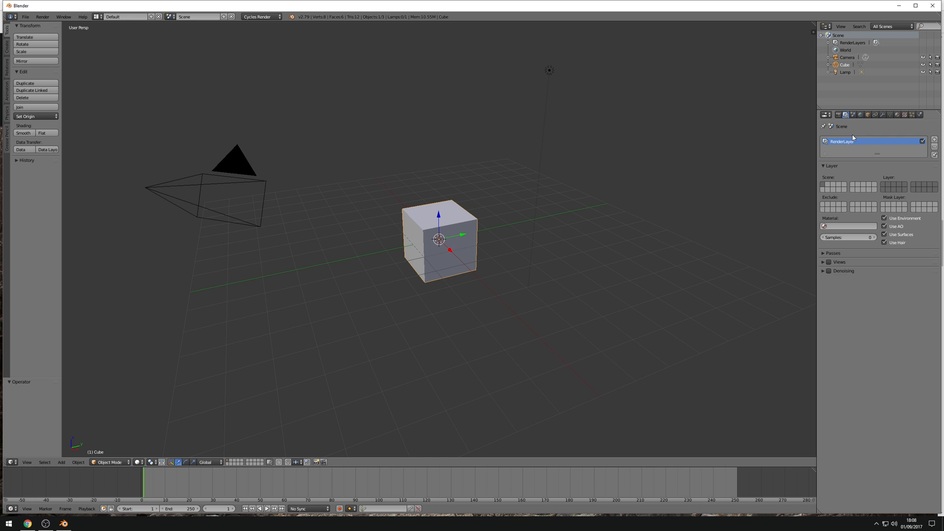
left_click(837, 271)
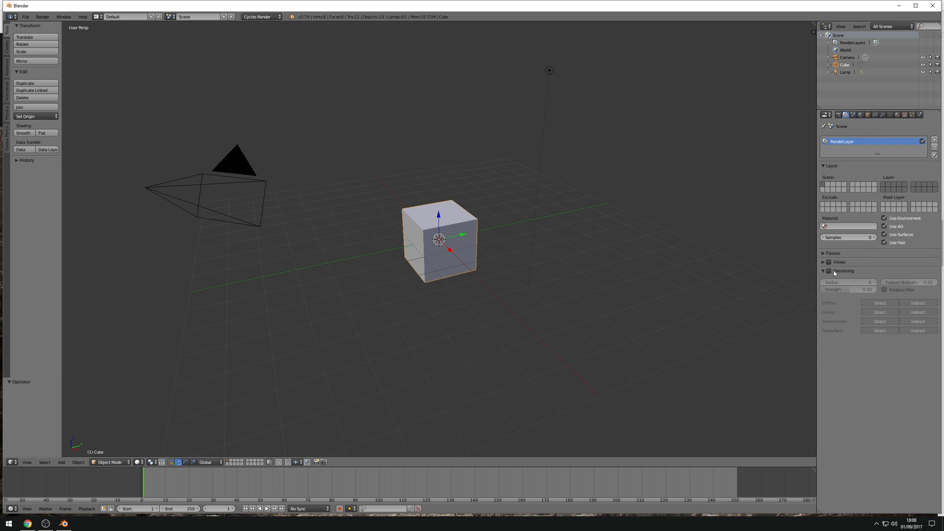
left_click(828, 270)
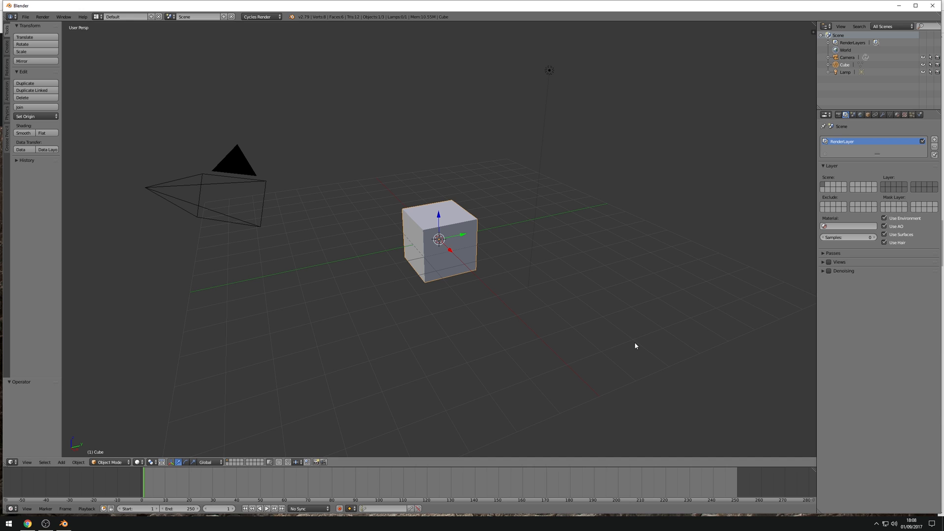
mouse_move(383, 285)
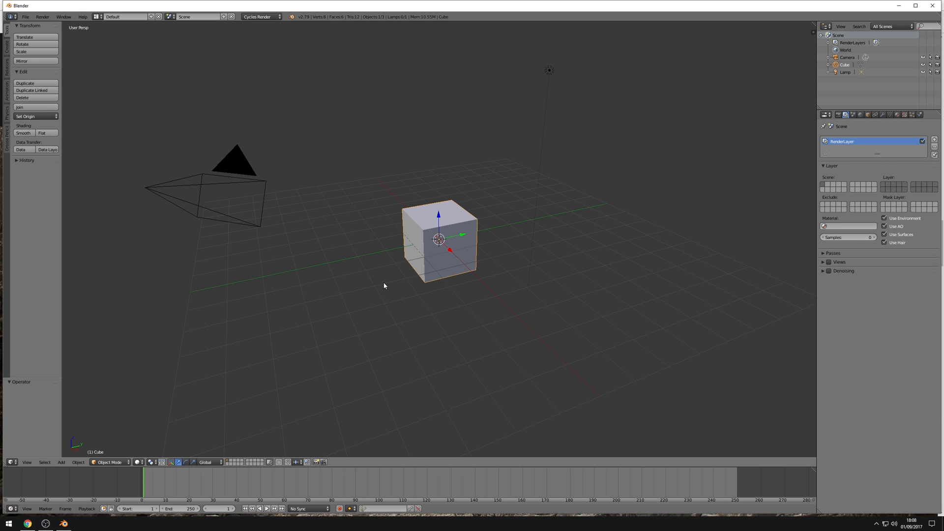
mouse_move(392, 370)
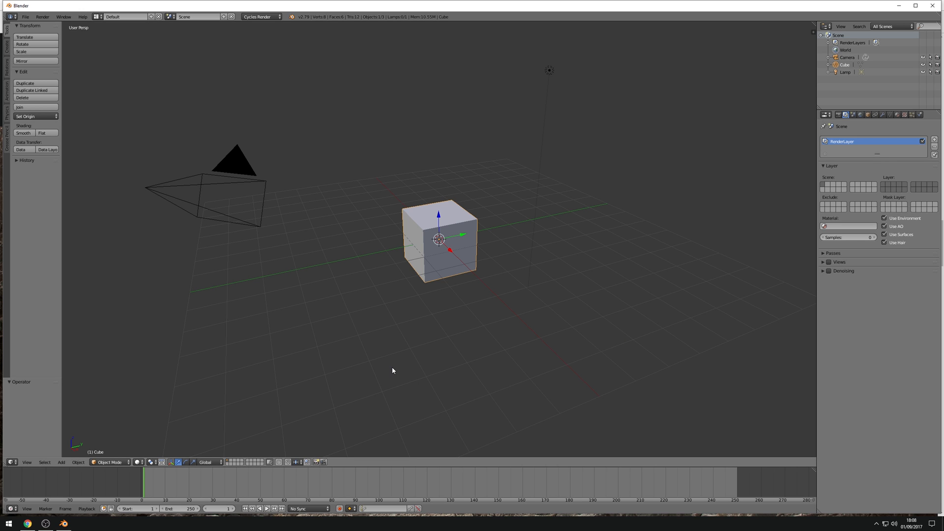
mouse_move(606, 310)
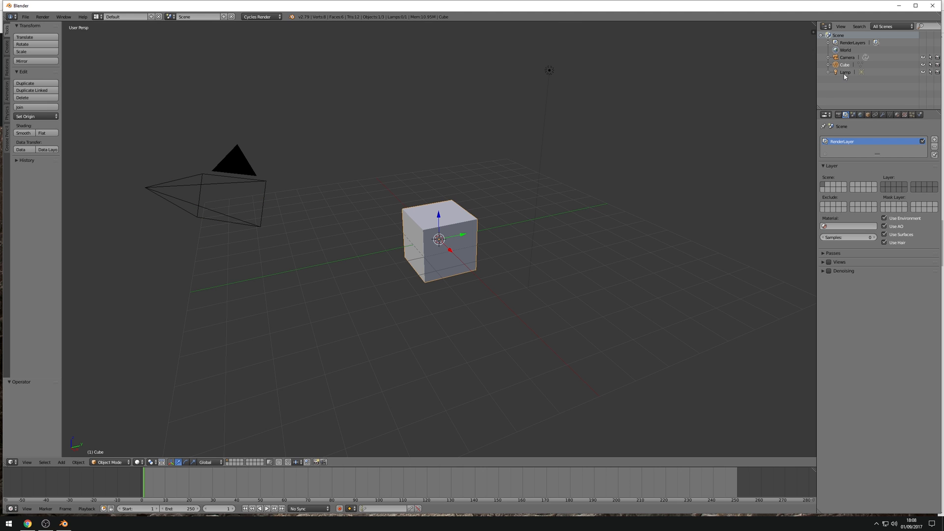
Select the lamp, show the N-panel, and enable Background Images for the view.
left_click(844, 72)
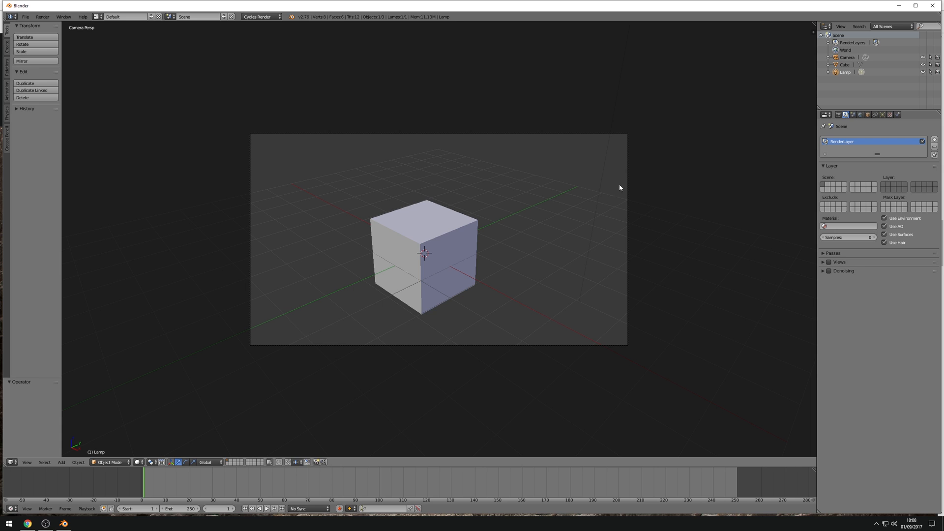
mouse_move(582, 137)
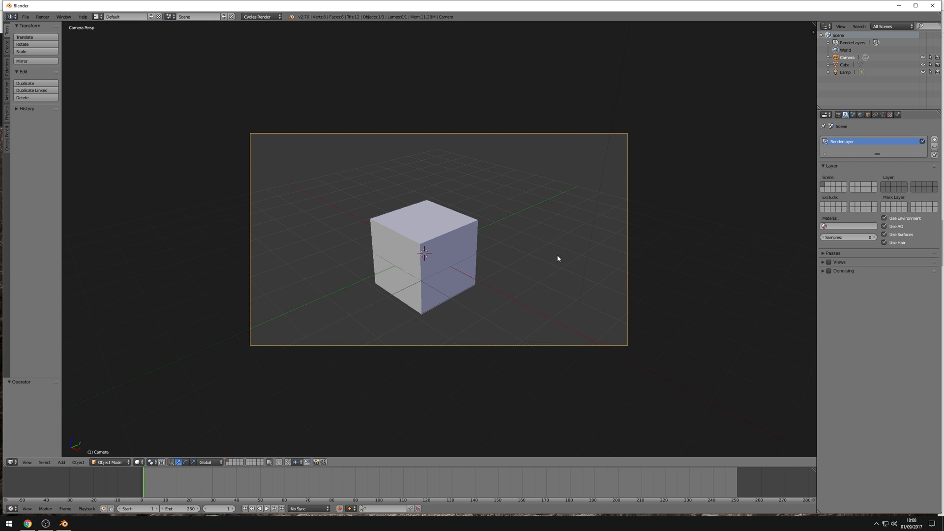
key("n")
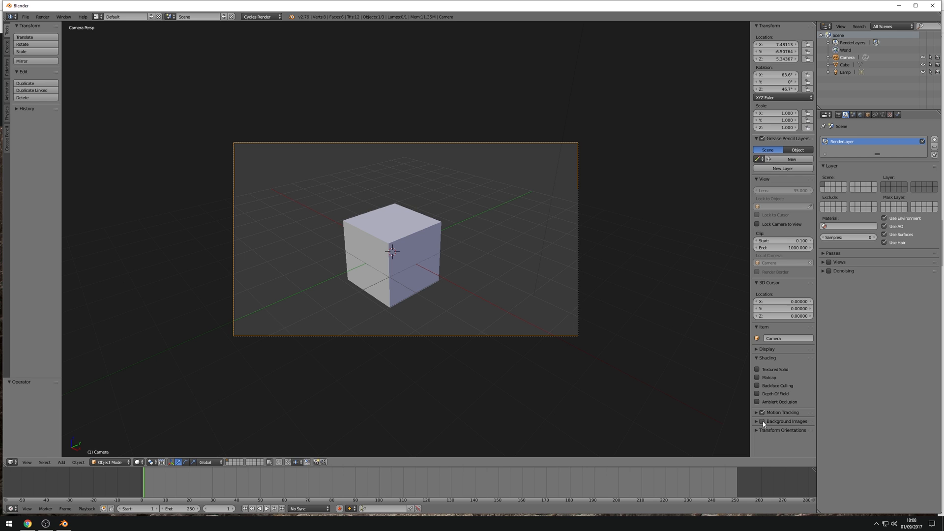
left_click(762, 421)
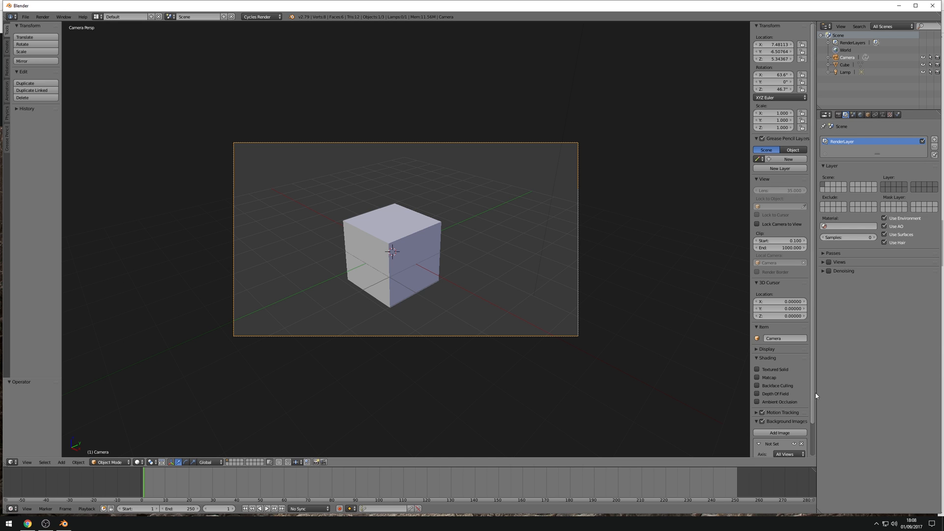
scroll("down", 3)
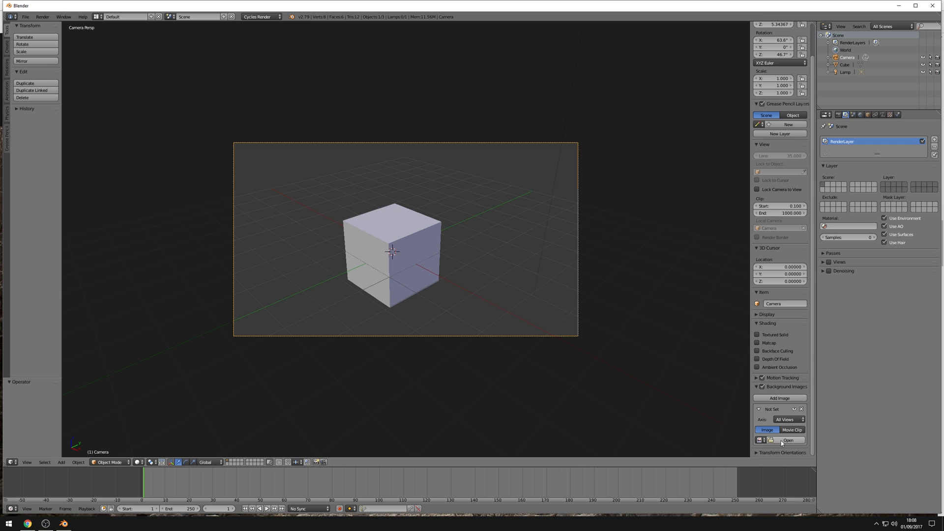
Load BGPLate_Quarry.jpg from 3D Models/Tank_Bot/Footage into the background image slot.
left_click(787, 440)
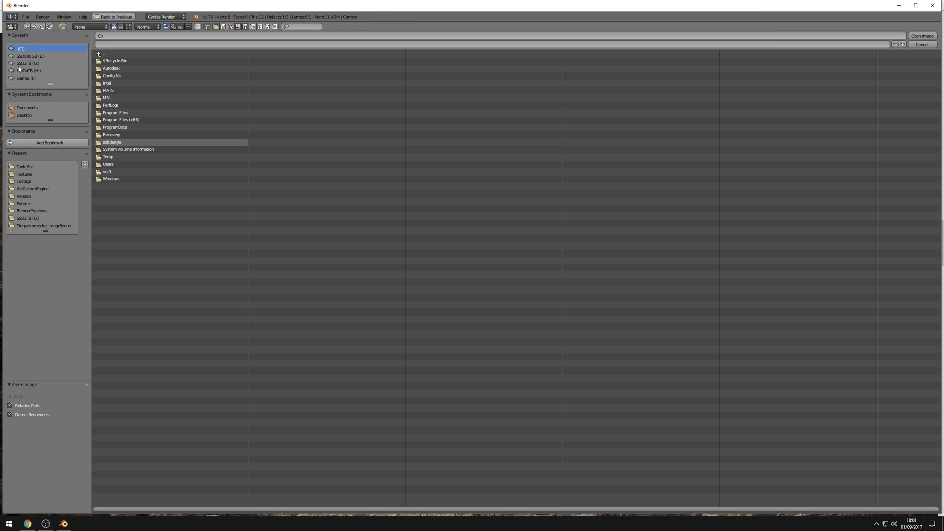
left_click(28, 70)
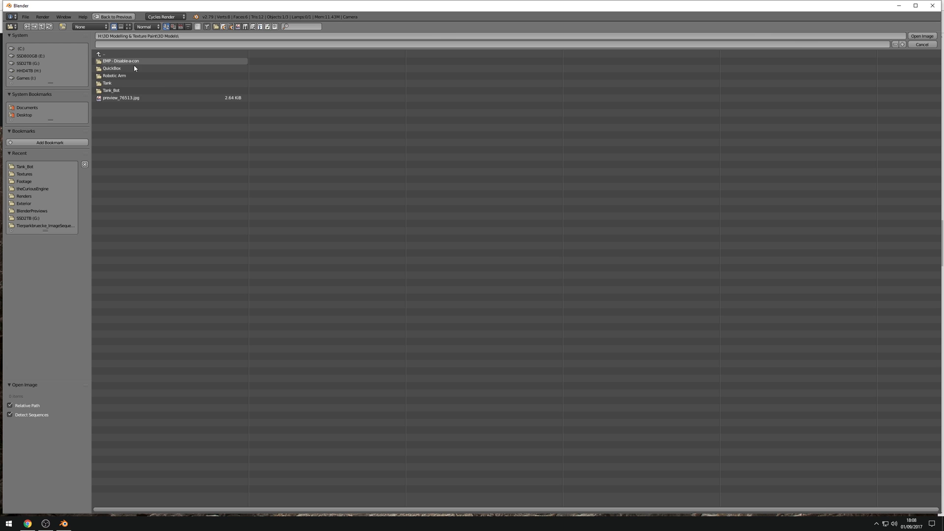
left_click(110, 90)
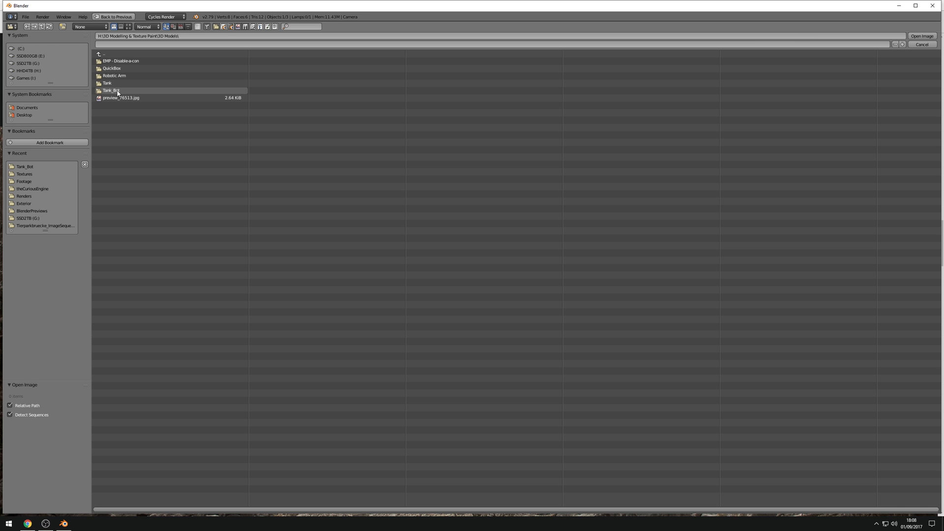
double_click(109, 90)
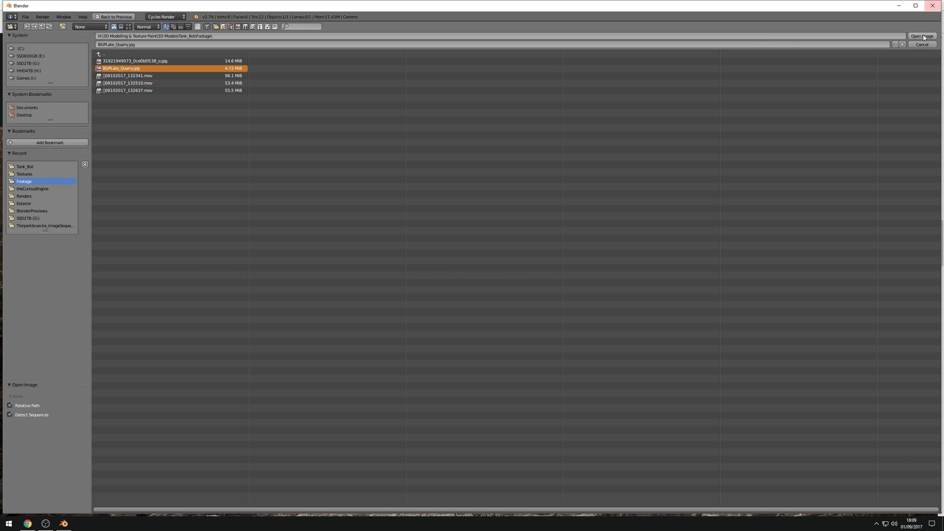
left_click(922, 36)
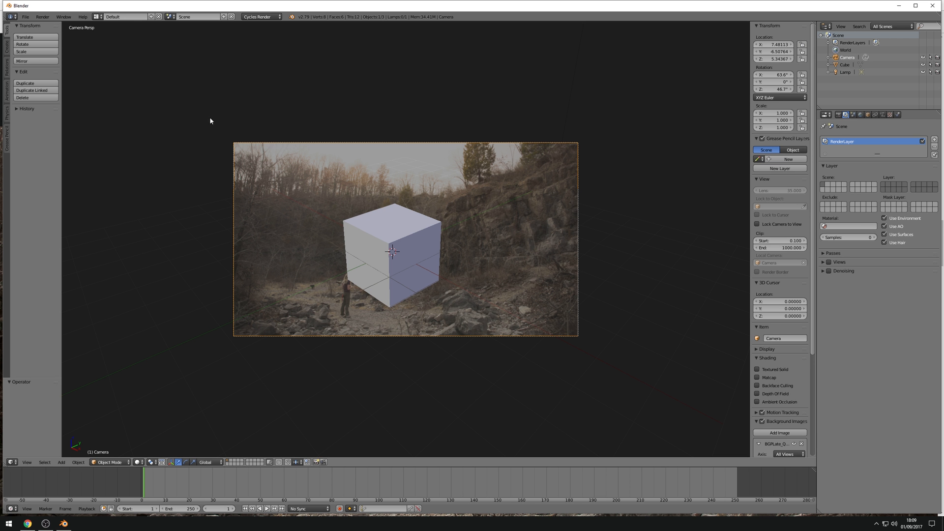
mouse_move(775, 259)
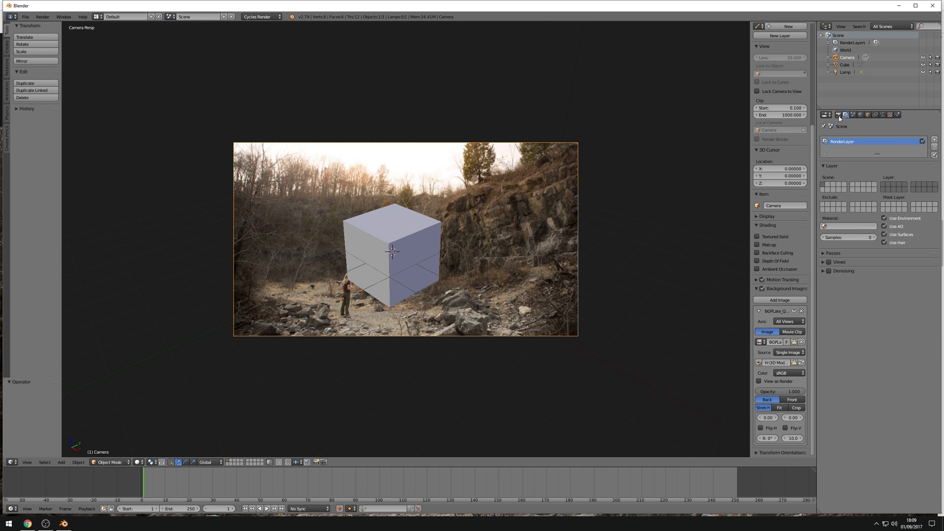
Show the Render properties tab in the Properties editor.
left_click(827, 115)
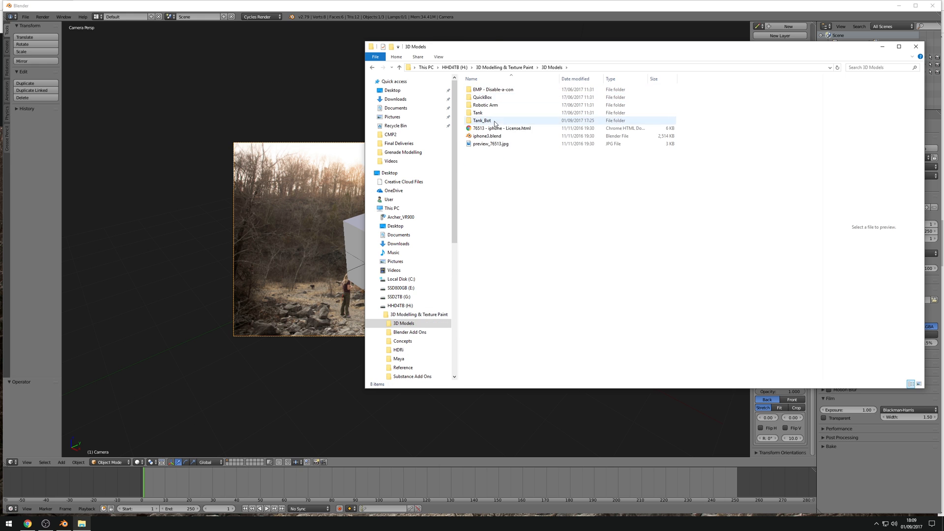
View BGPLate_Quarry.jpg's pixel dimensions in the Details tab of its File Explorer Properties.
double_click(481, 120)
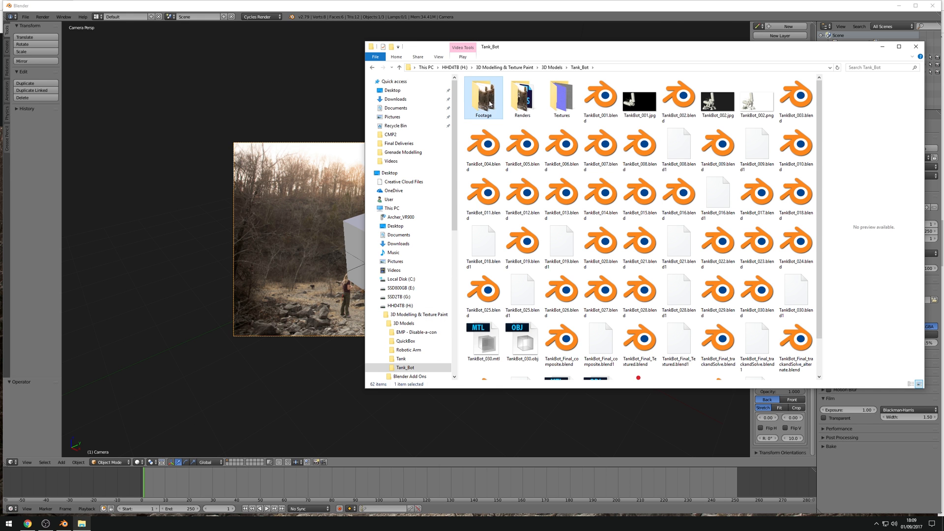
double_click(483, 97)
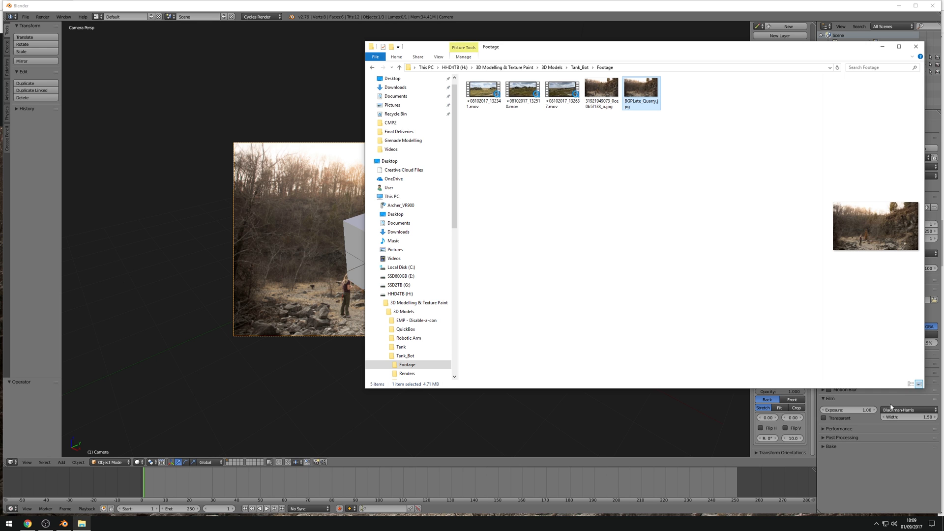
left_click(918, 383)
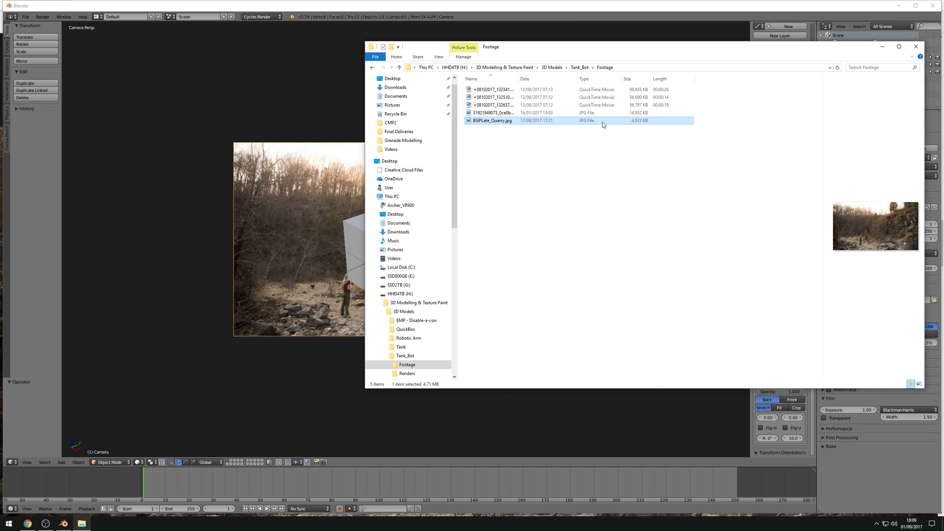
left_click(491, 120)
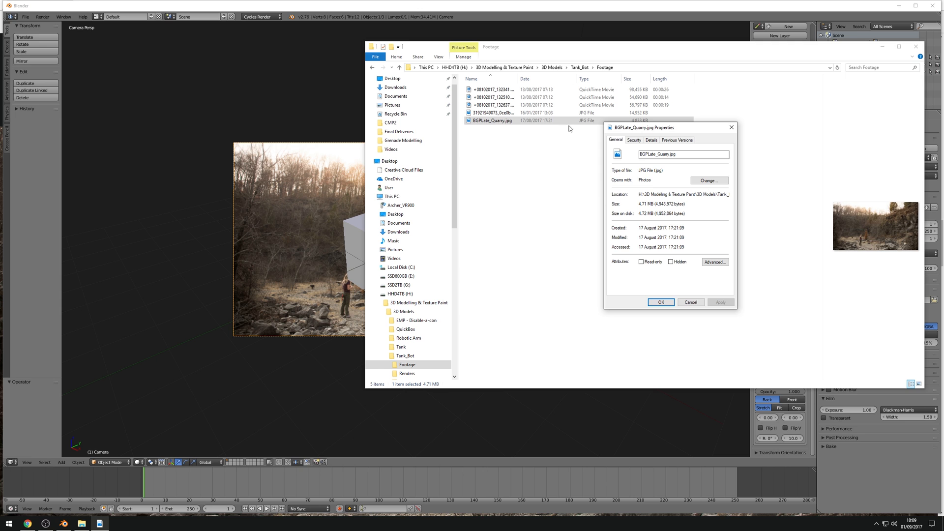
left_click(651, 140)
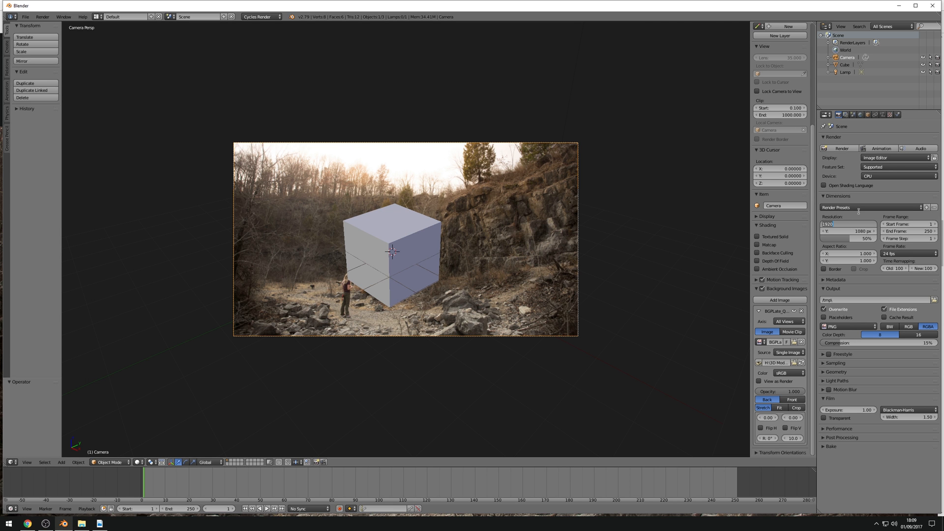
Set render Resolution X to 2805 and Resolution Y to 1578.
type("2805")
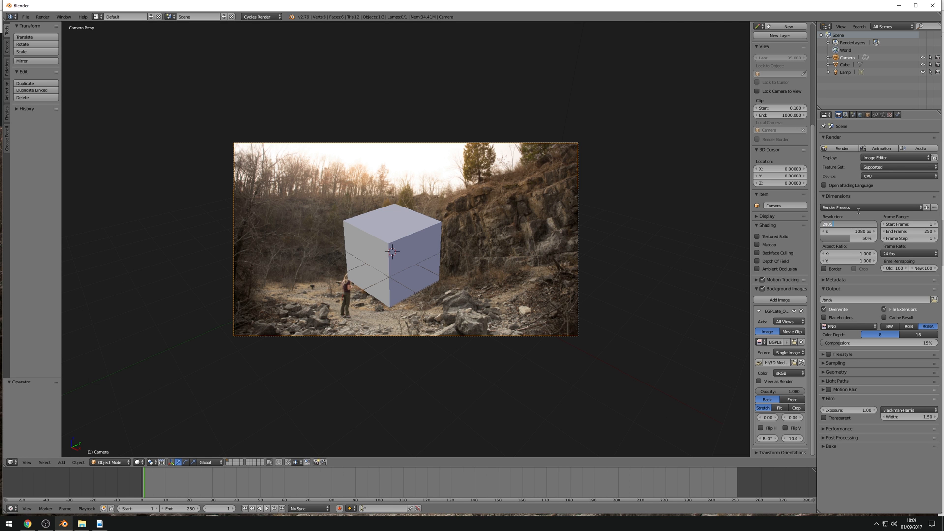
left_click(845, 231)
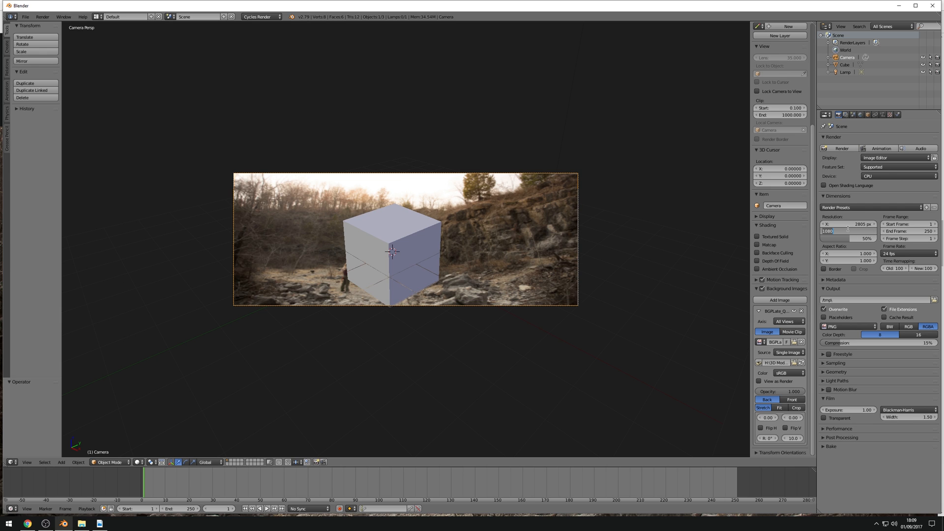
type("1578 px")
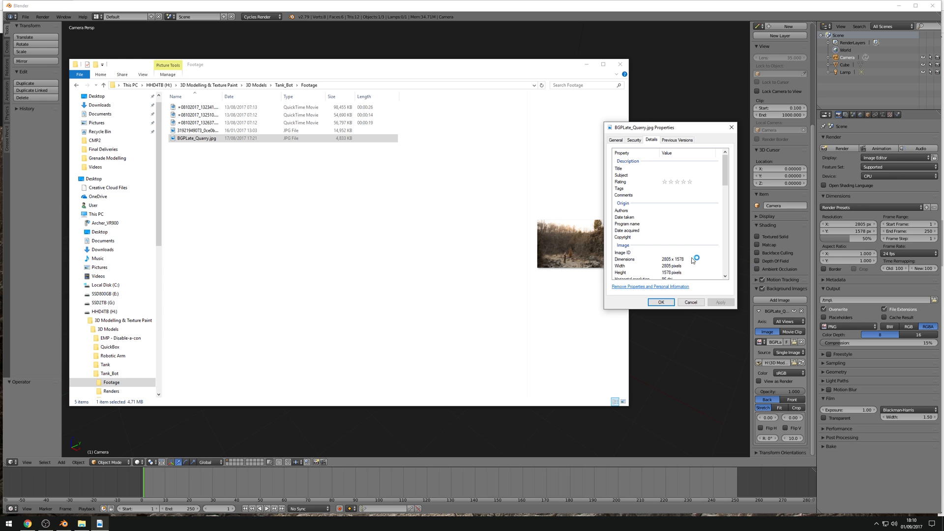
Close the quarry photo's Properties dialog.
left_click(660, 301)
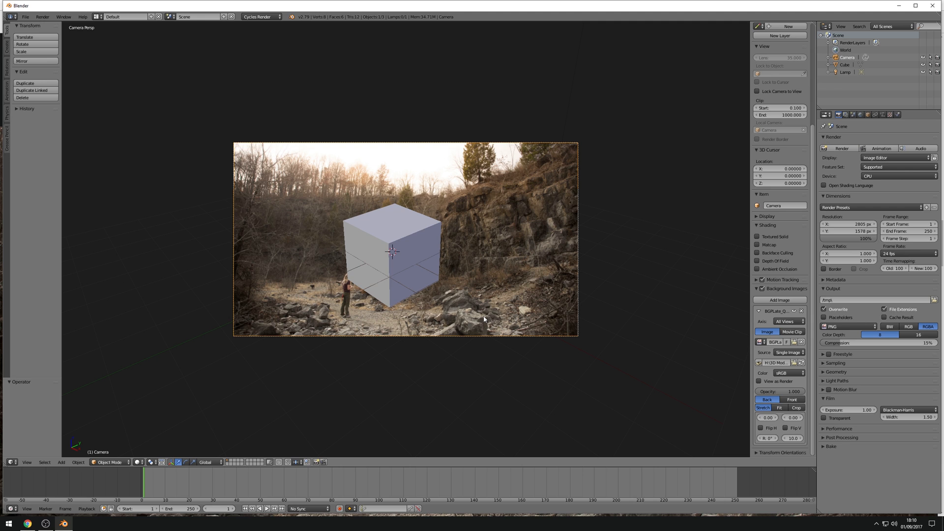
mouse_move(534, 287)
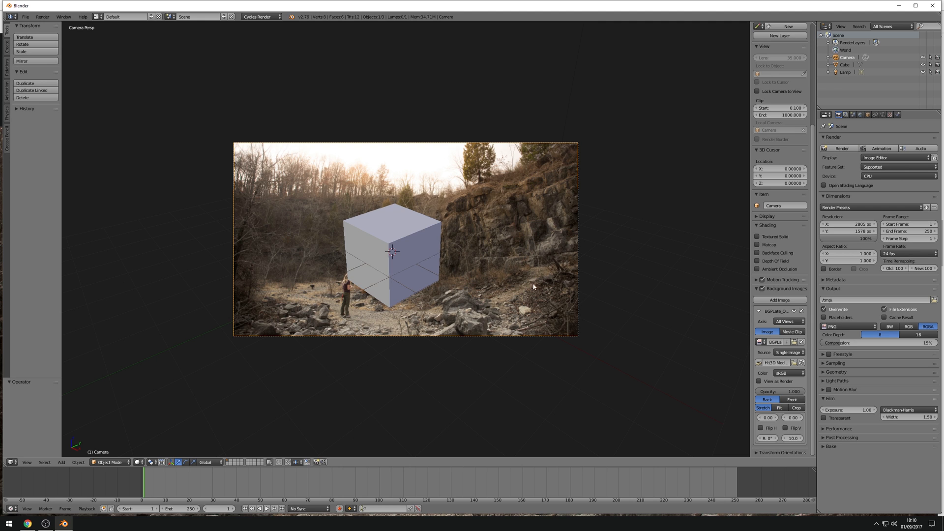
mouse_move(871, 68)
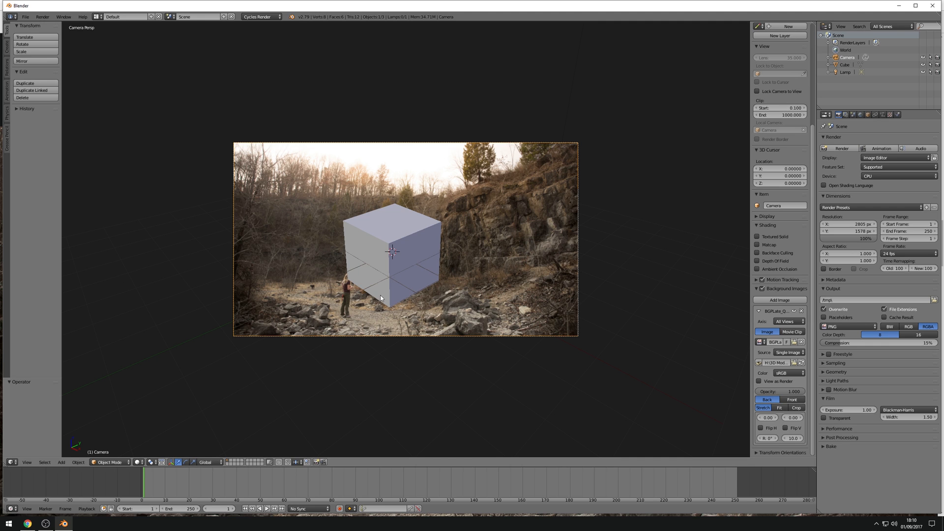
mouse_move(509, 327)
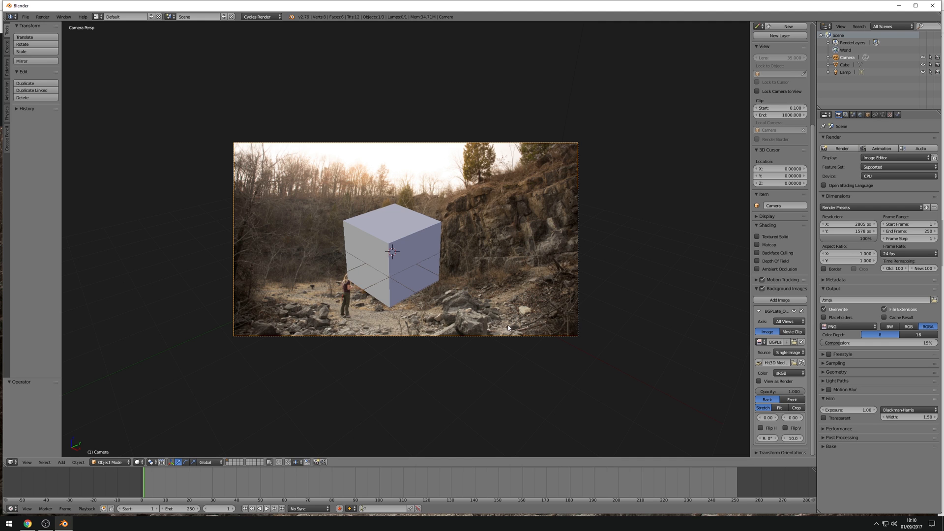
mouse_move(424, 234)
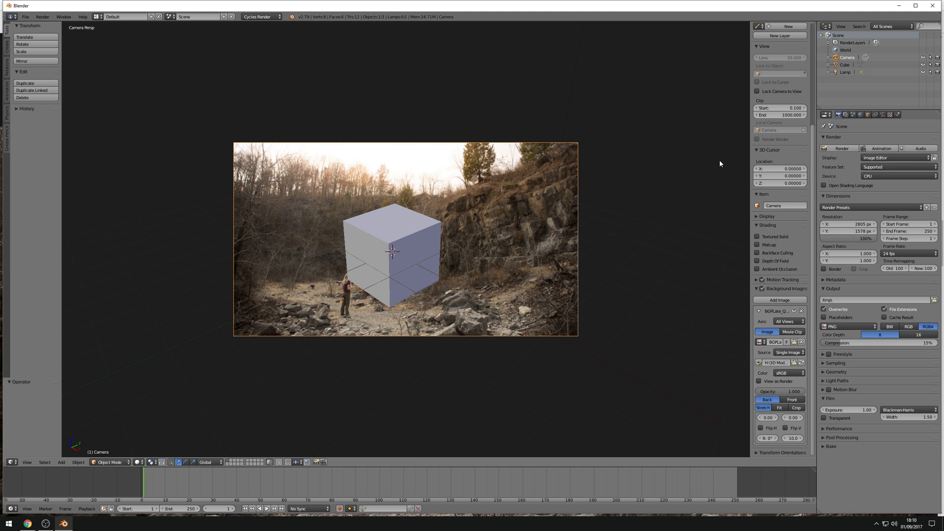
mouse_move(779, 11)
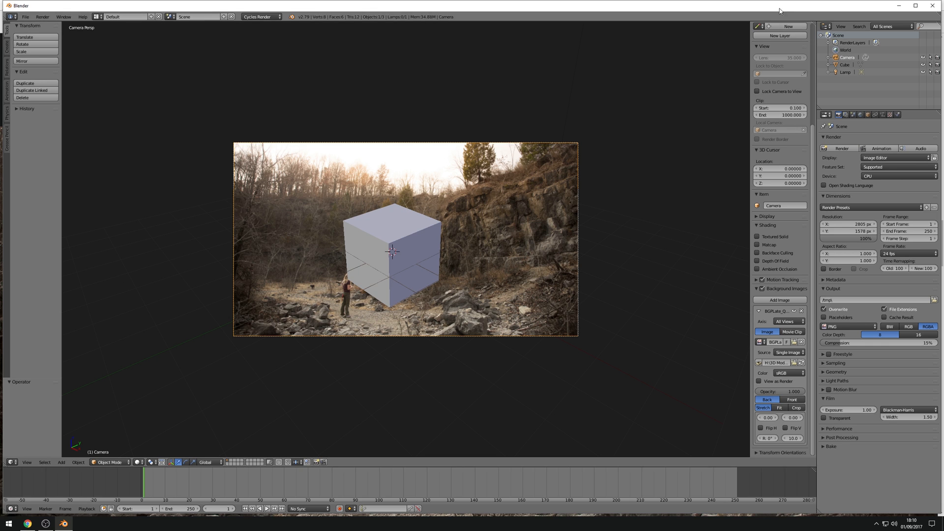
Enable Lock Camera to View in the N-panel's View section.
left_click(758, 91)
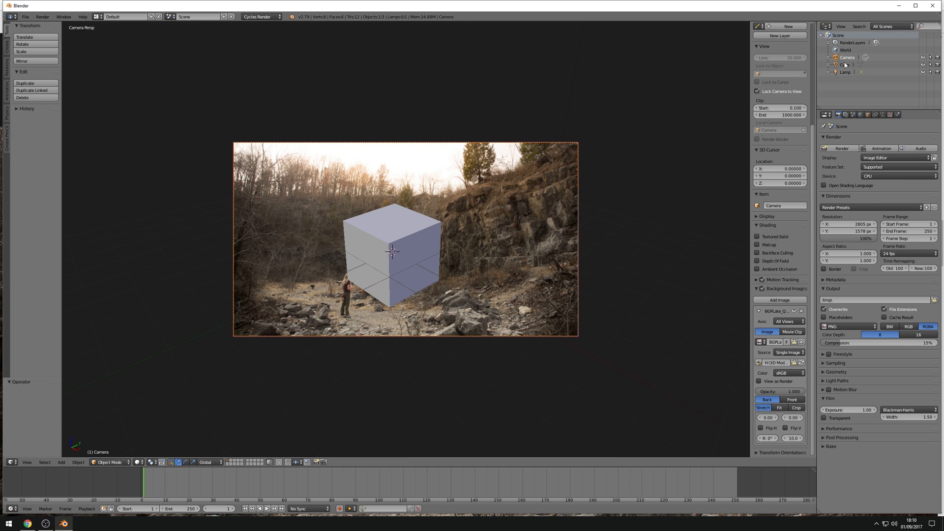
Select the cube and shift the camera view so it sits small on the quarry floor.
left_click(391, 250)
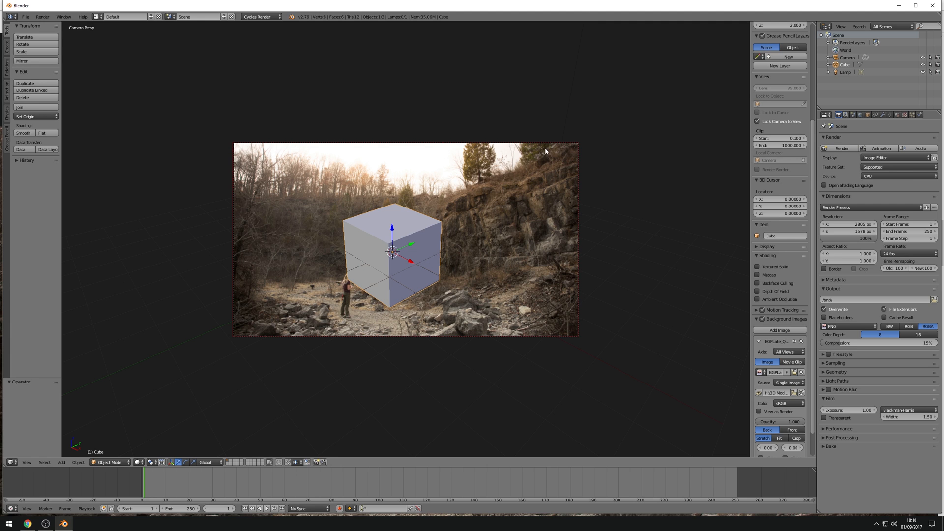
mouse_move(450, 327)
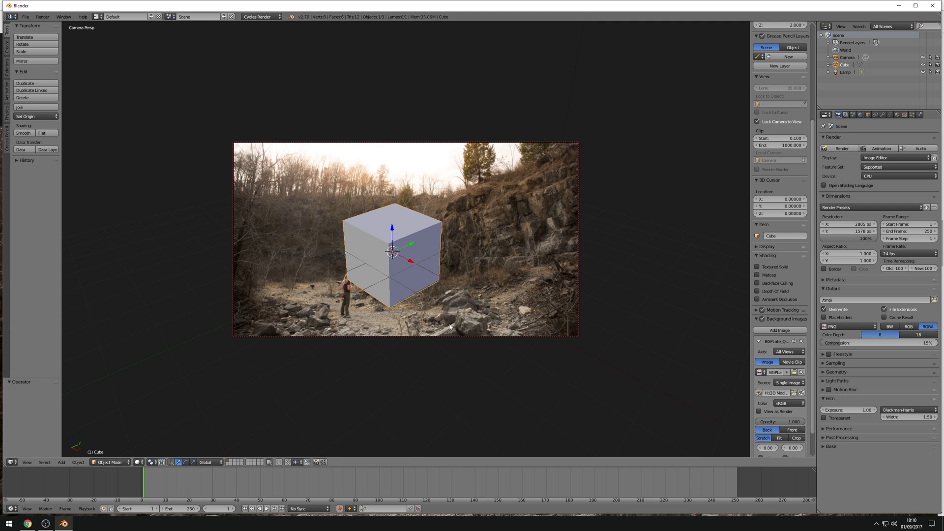
mouse_move(451, 284)
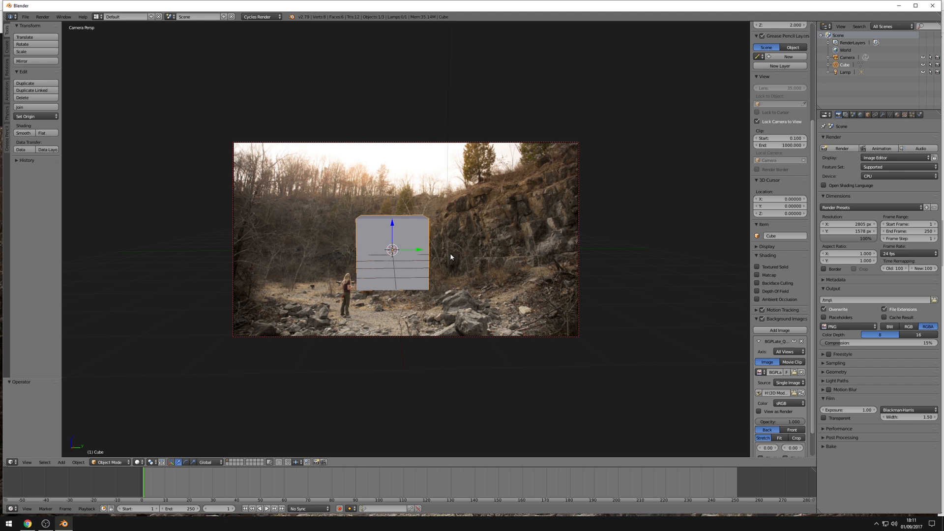
mouse_move(447, 247)
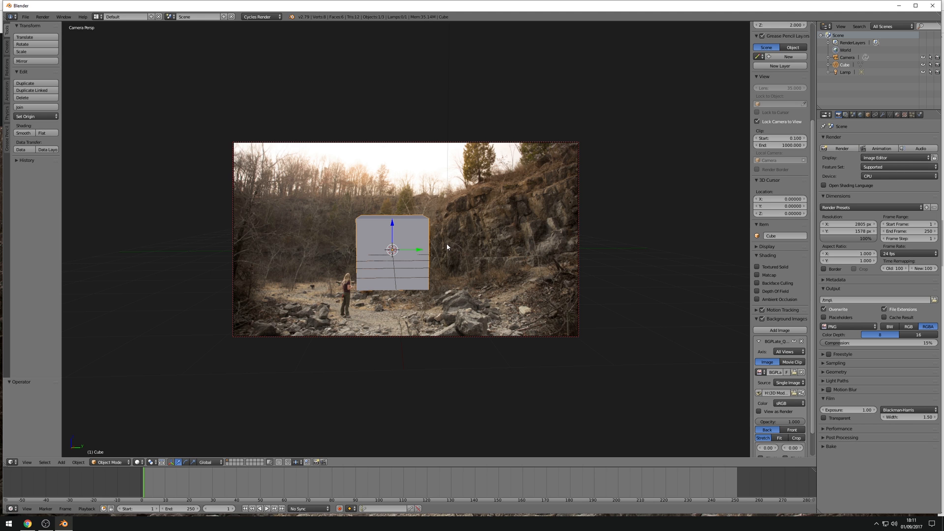
mouse_move(441, 224)
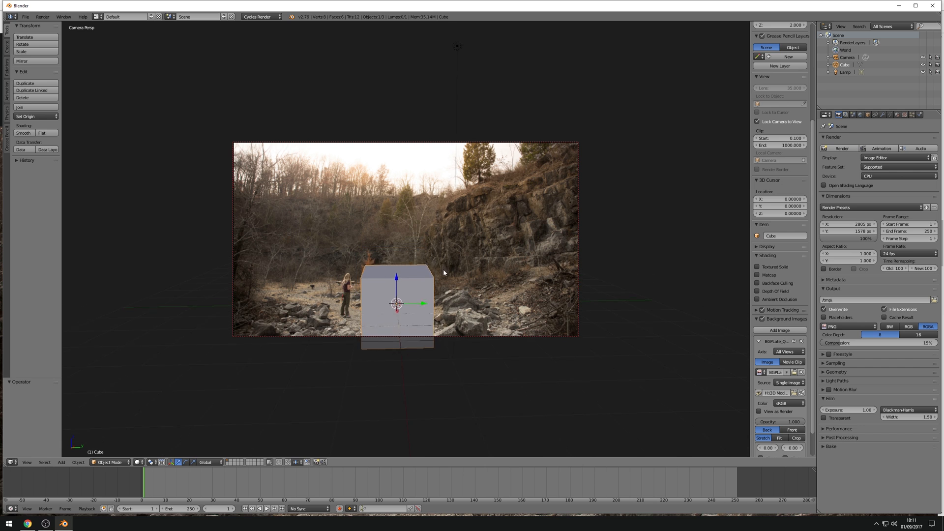
left_click_drag(396, 301, 306, 289)
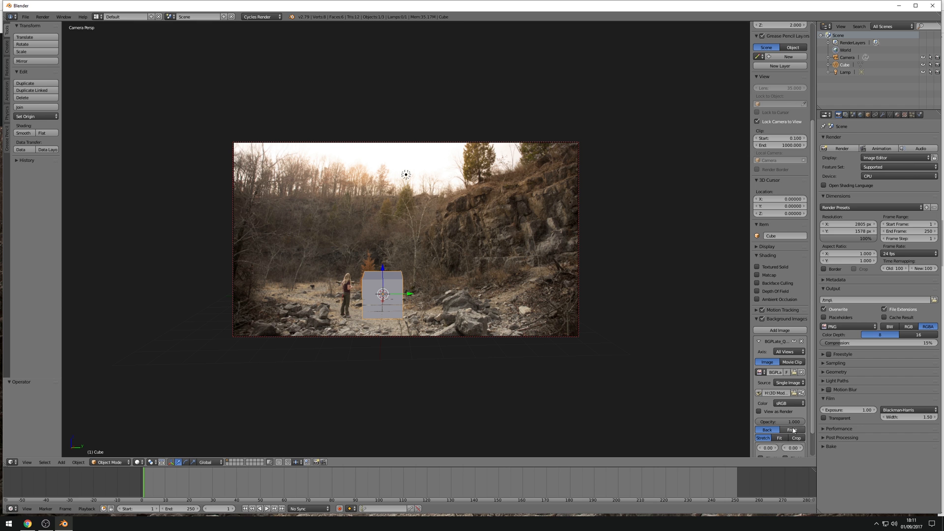
Set the background photo opacity to about 0.465 and zoom in on the camera frame.
left_click_drag(791, 421, 776, 421)
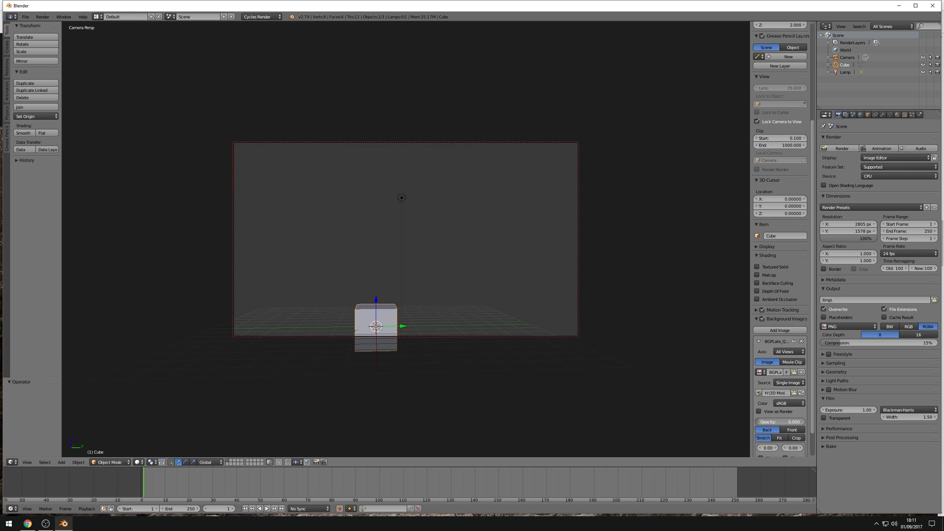
left_click_drag(770, 422, 794, 422)
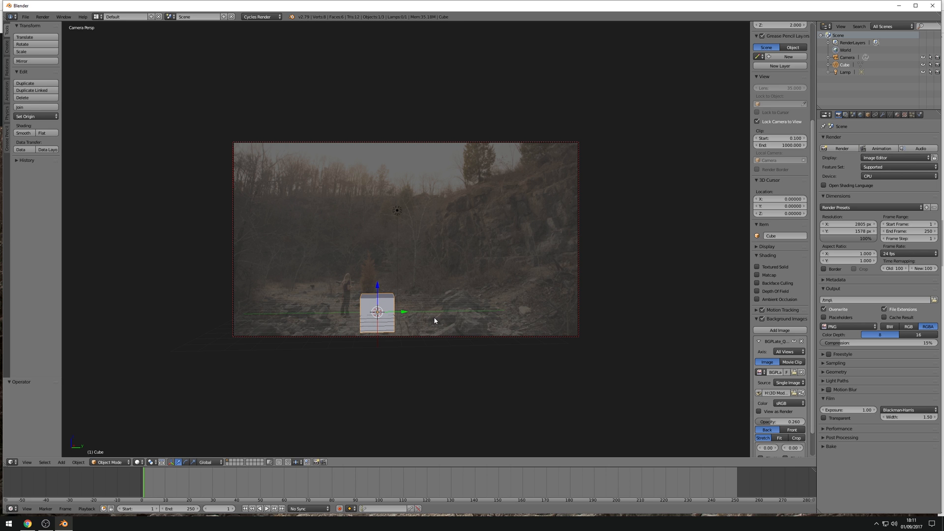
mouse_move(458, 357)
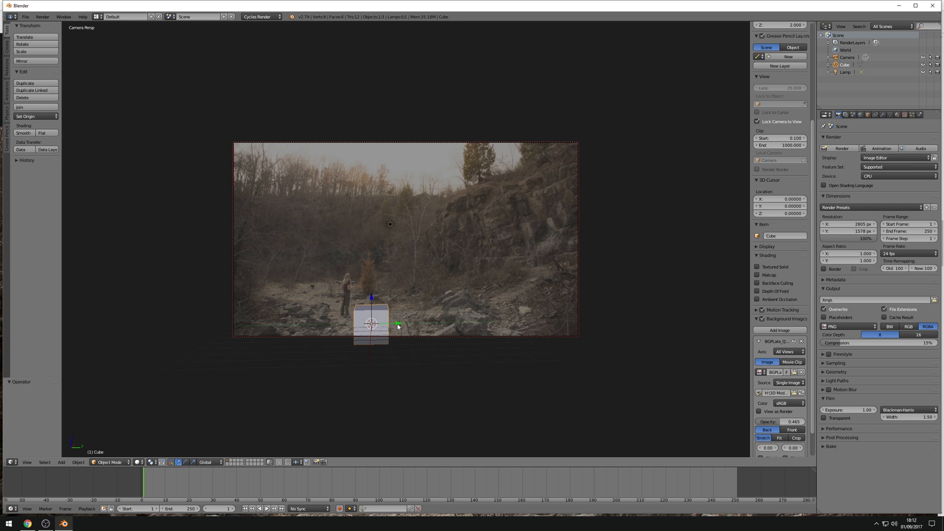
left_click_drag(388, 325, 394, 311)
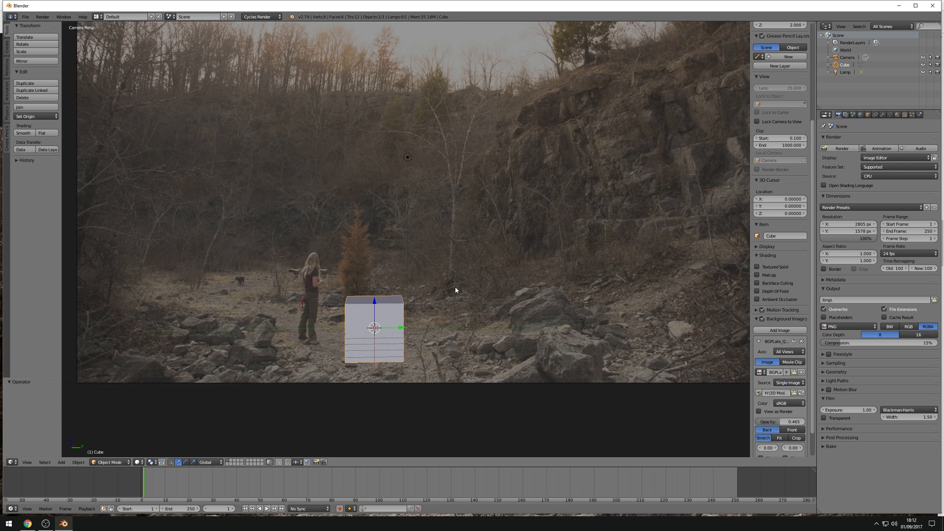
Enlarge the camera frame so the quarry photo fills most of the viewport.
scroll("down", 3)
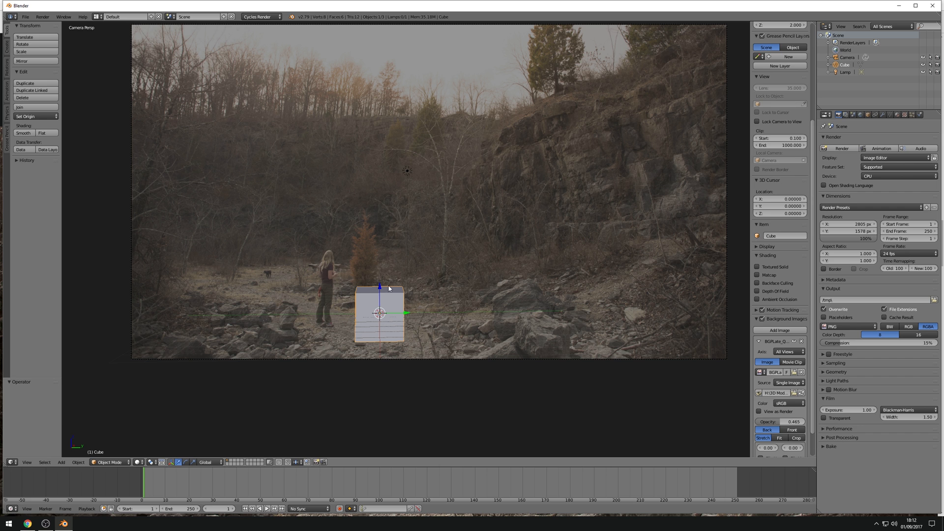
mouse_move(749, 385)
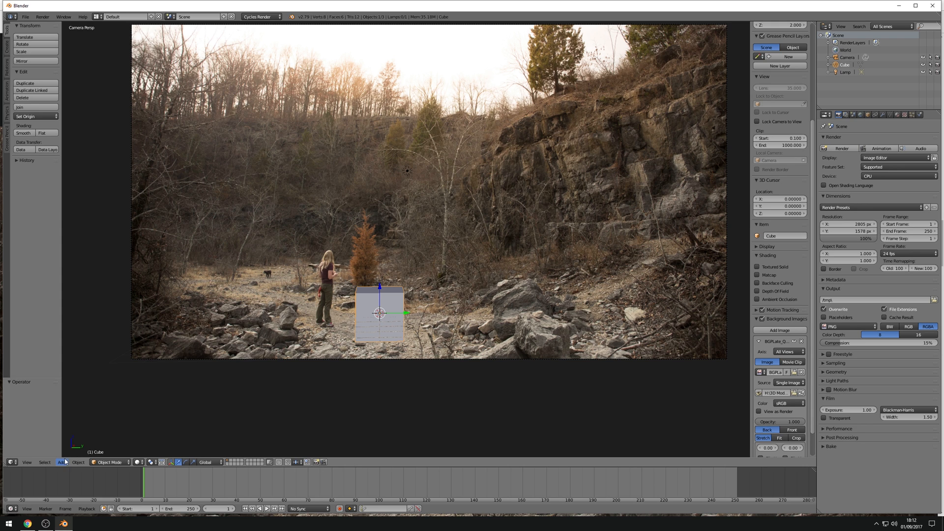
Add a mesh plane, scale it into a large ground plane, and raise the cube onto it.
left_click(61, 461)
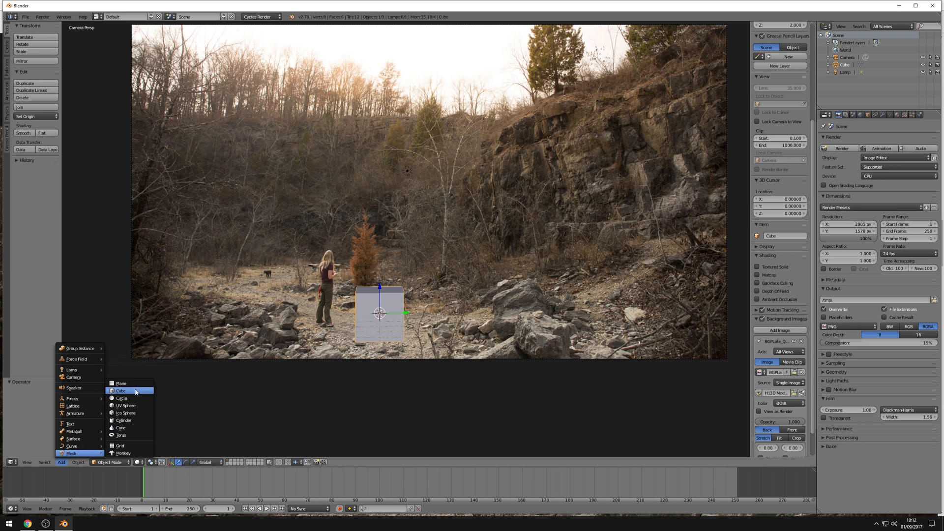
left_click(121, 384)
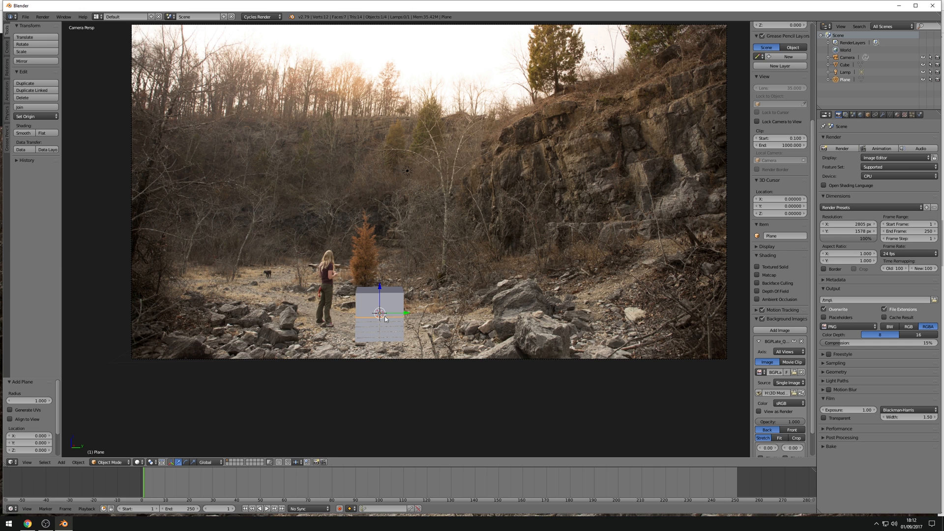
mouse_move(421, 353)
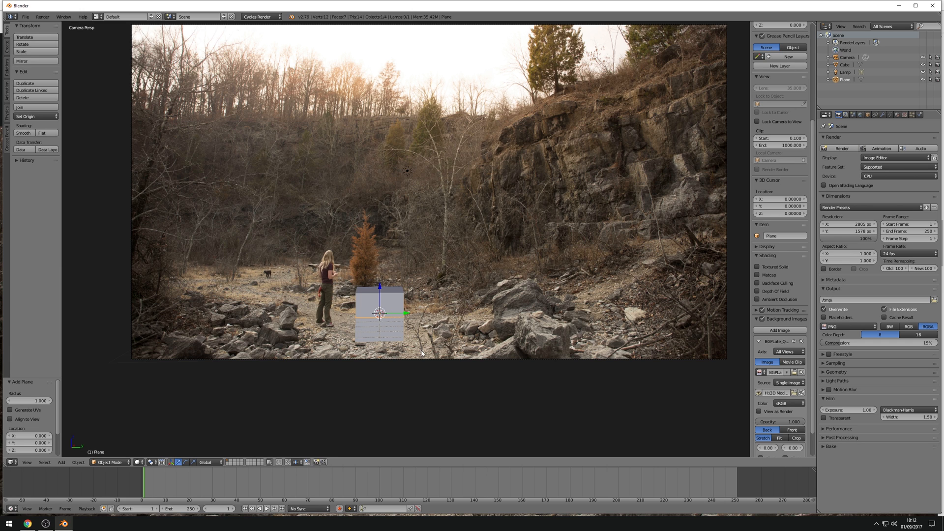
left_click_drag(379, 313, 491, 340)
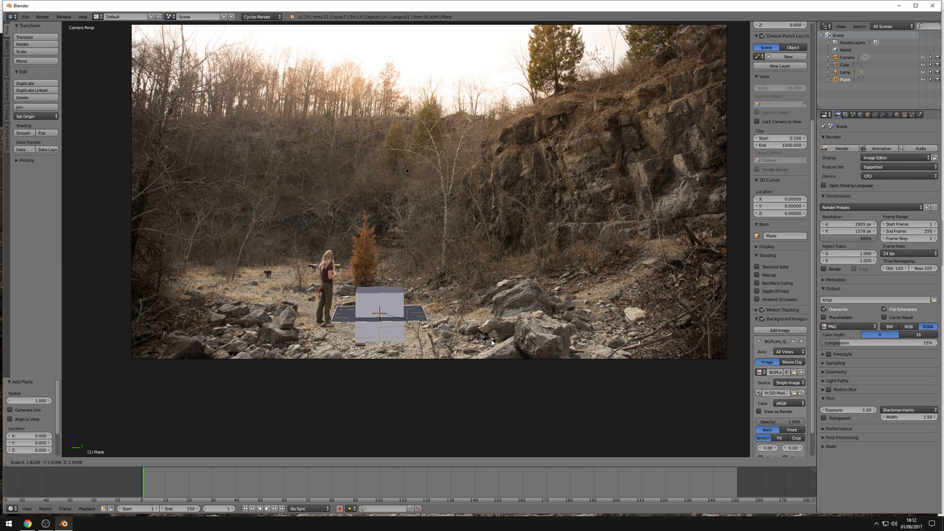
left_click_drag(488, 340, 568, 356)
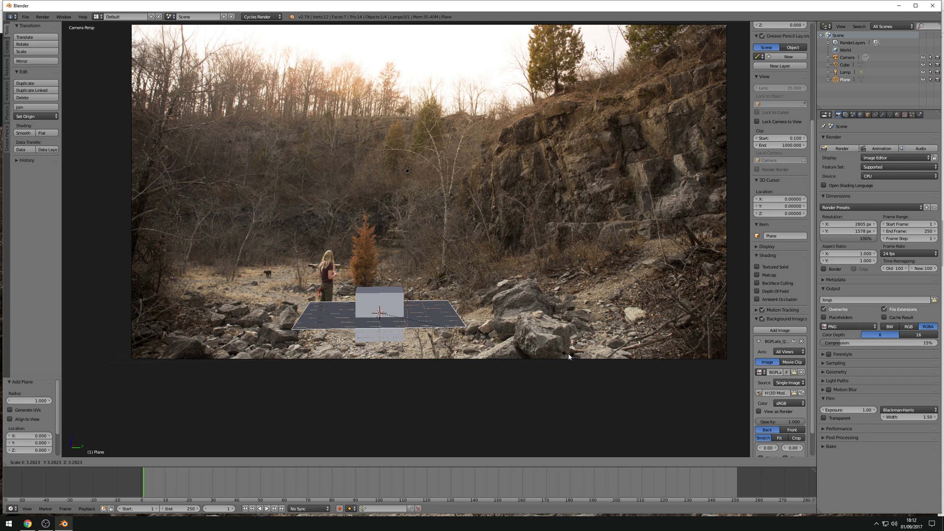
left_click_drag(569, 355, 432, 327)
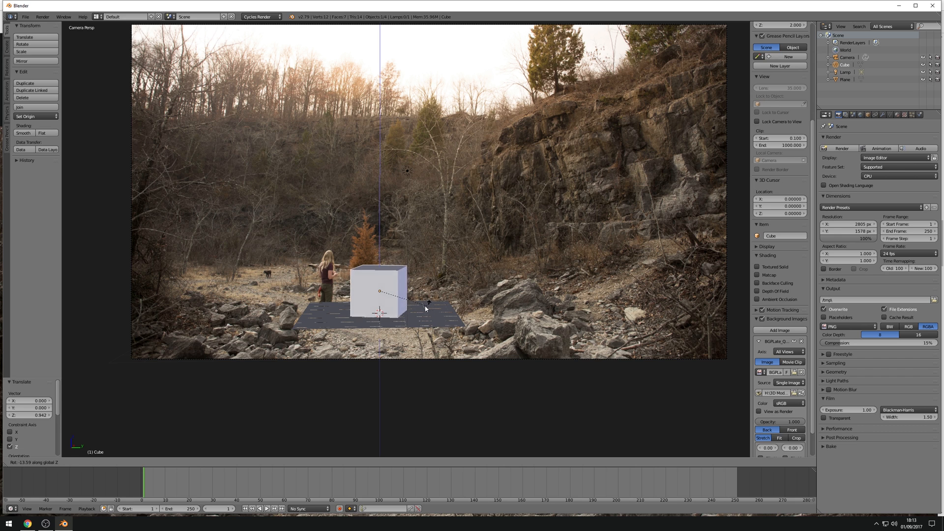
Shrink the cube, rotate the ground plane about 24 degrees, and enter its Edit Mode.
left_click_drag(427, 301, 388, 304)
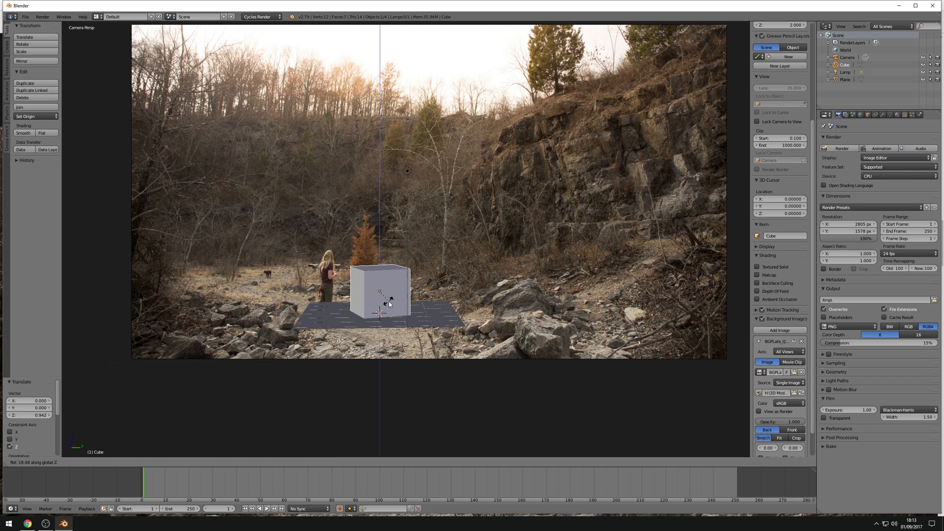
left_click_drag(391, 295, 421, 301)
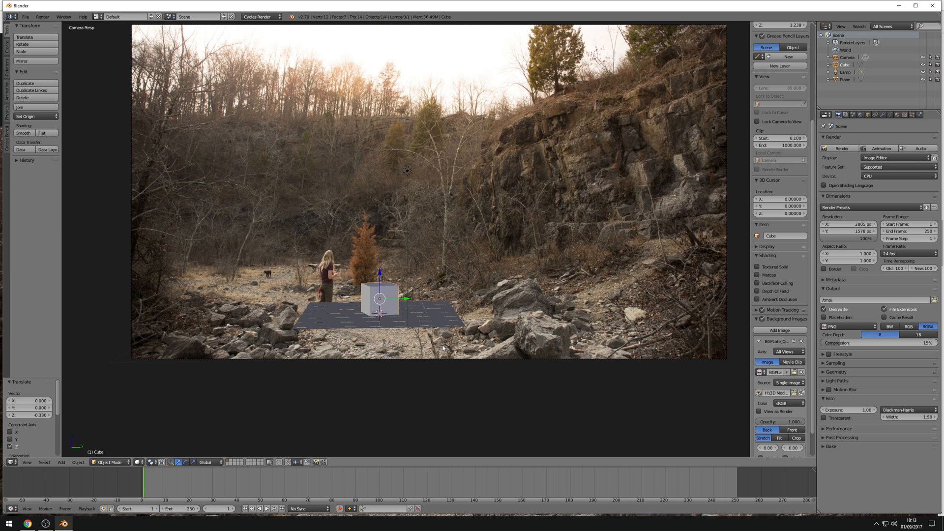
mouse_move(308, 313)
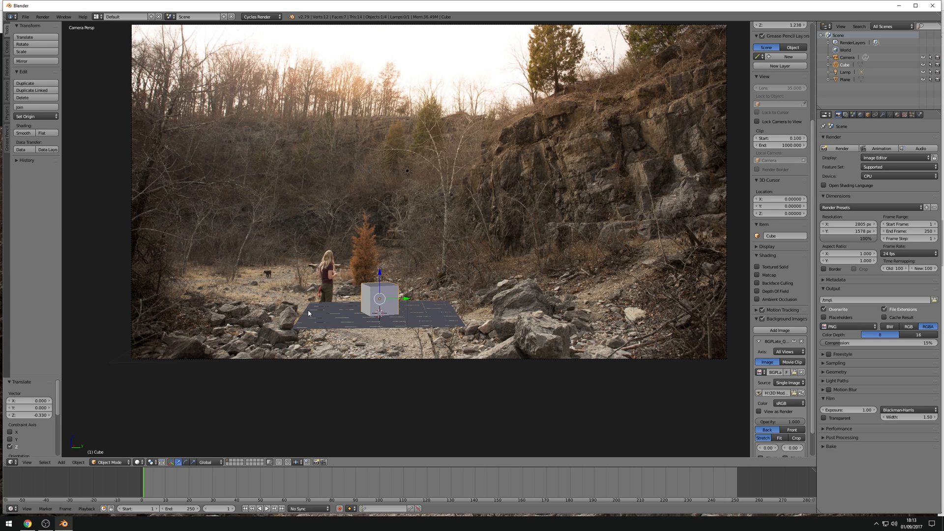
left_click(437, 340)
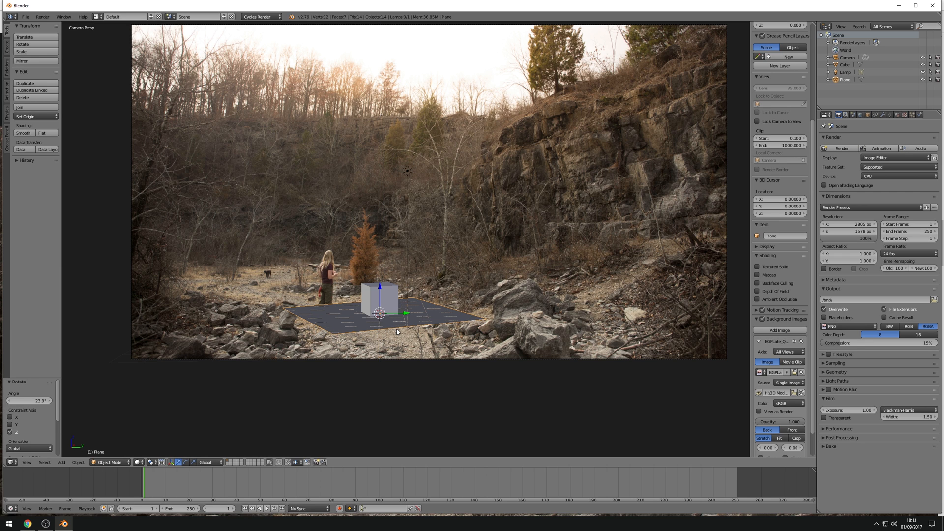
mouse_move(410, 327)
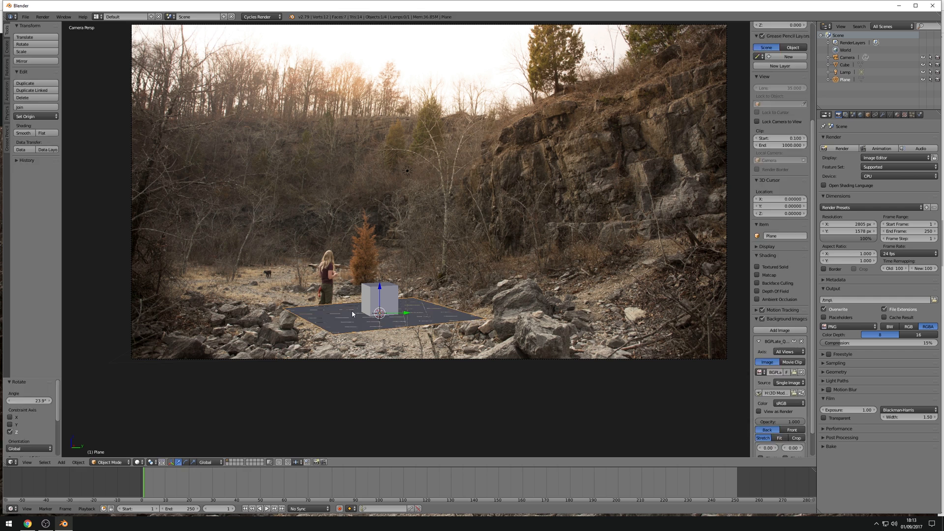
key("Tab")
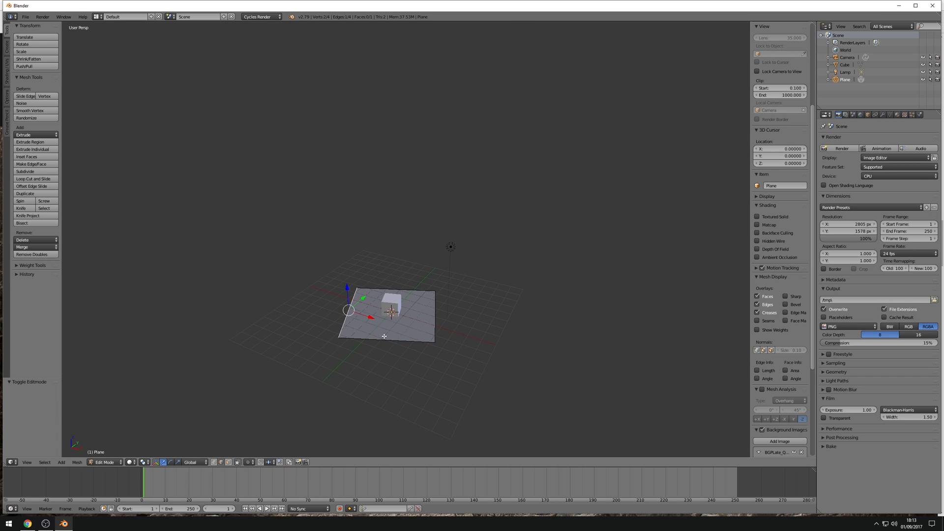
Select the plane's front vertices and drag them forward along Y across the floor.
left_click(193, 462)
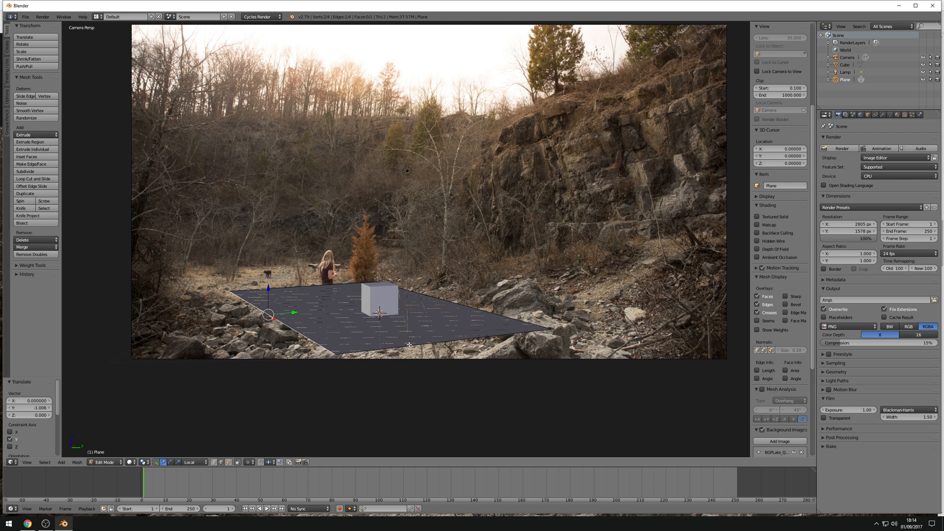
mouse_move(400, 323)
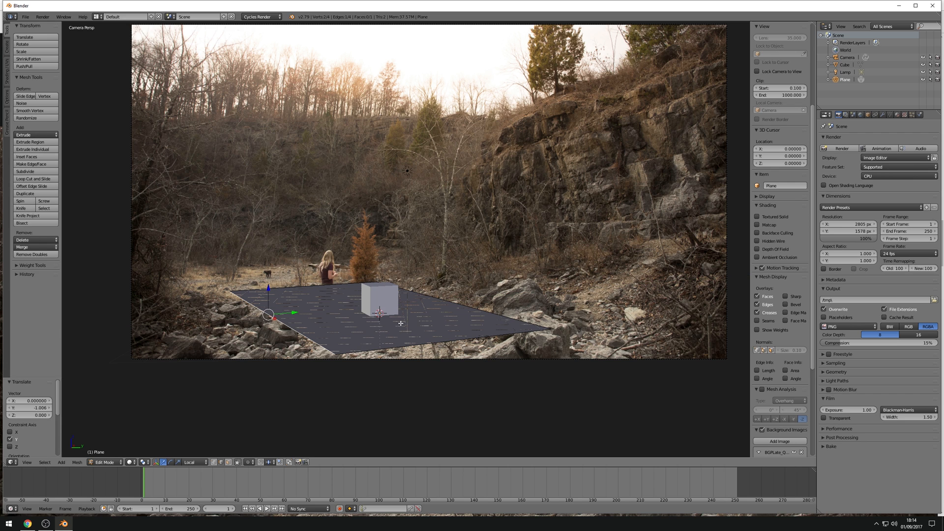
mouse_move(810, 132)
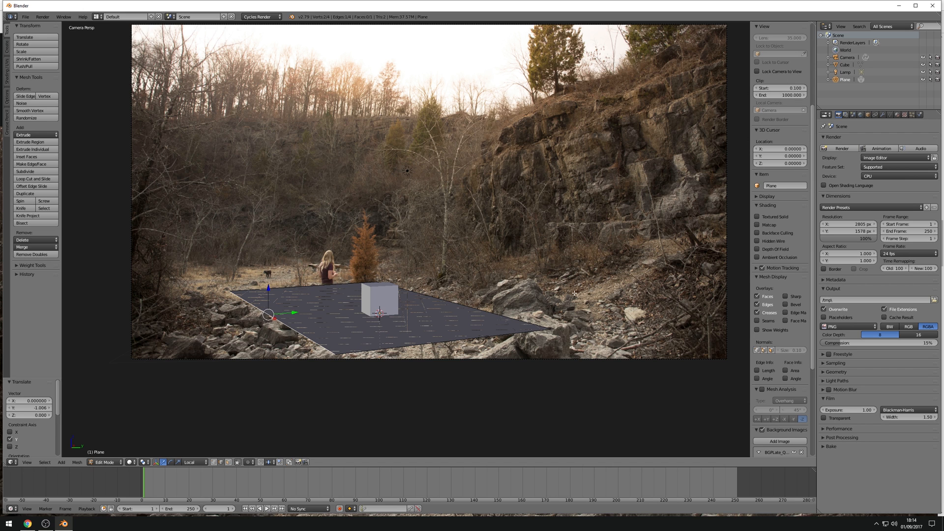
mouse_move(632, 208)
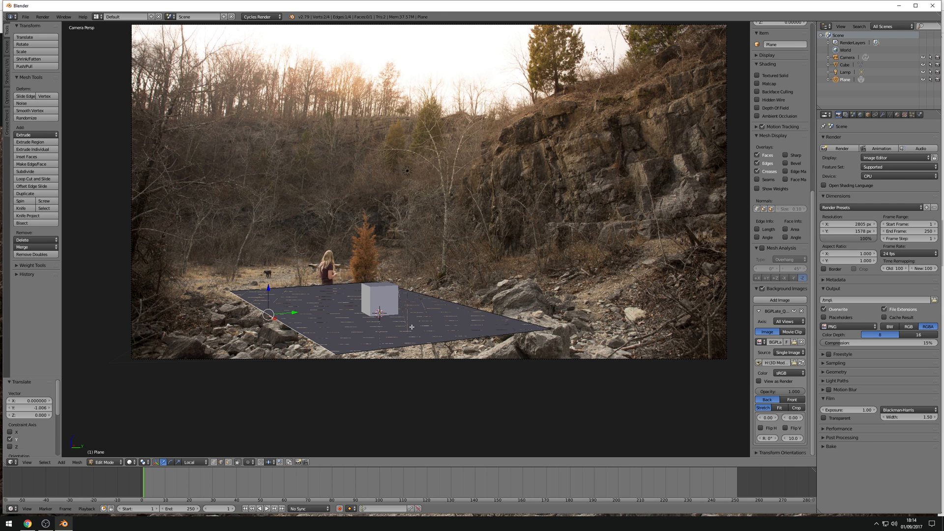
Exit Edit Mode, returning the stretched plane to Object Mode.
left_click(105, 461)
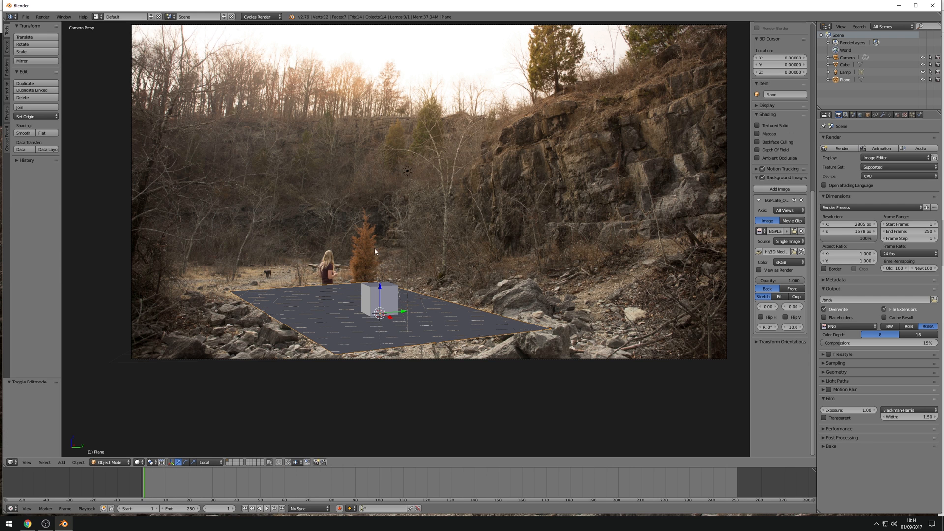
mouse_move(461, 308)
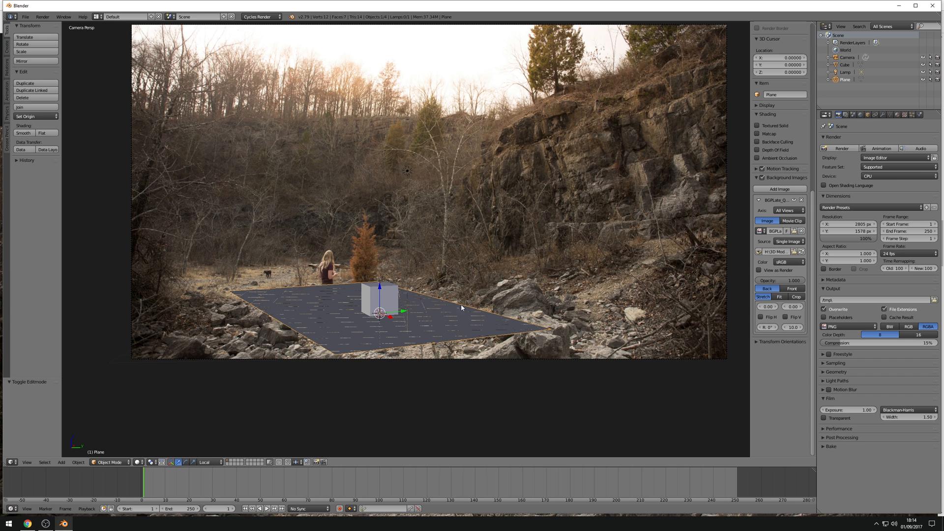
mouse_move(462, 300)
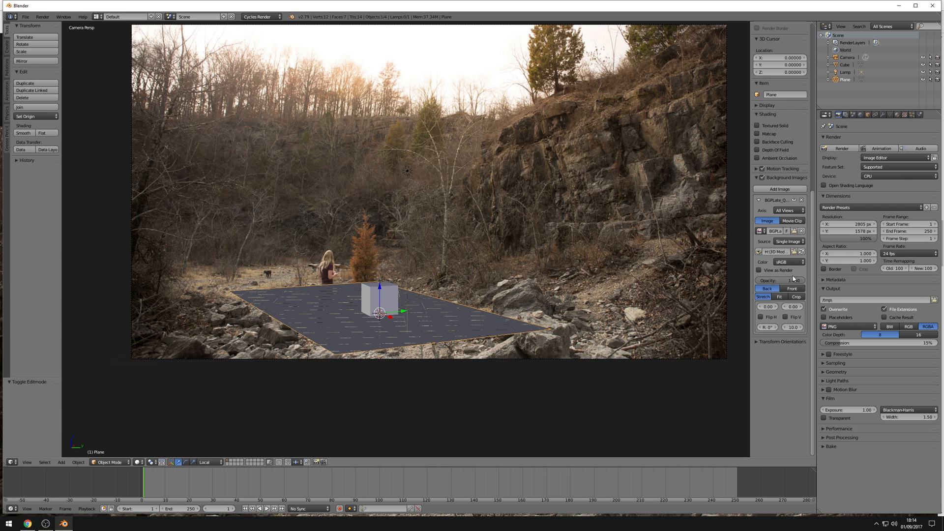
mouse_move(660, 195)
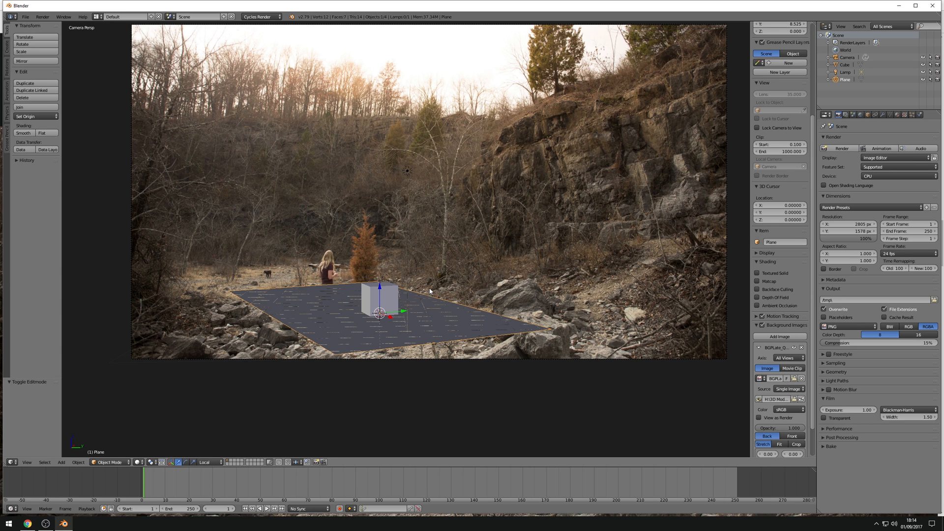
mouse_move(431, 287)
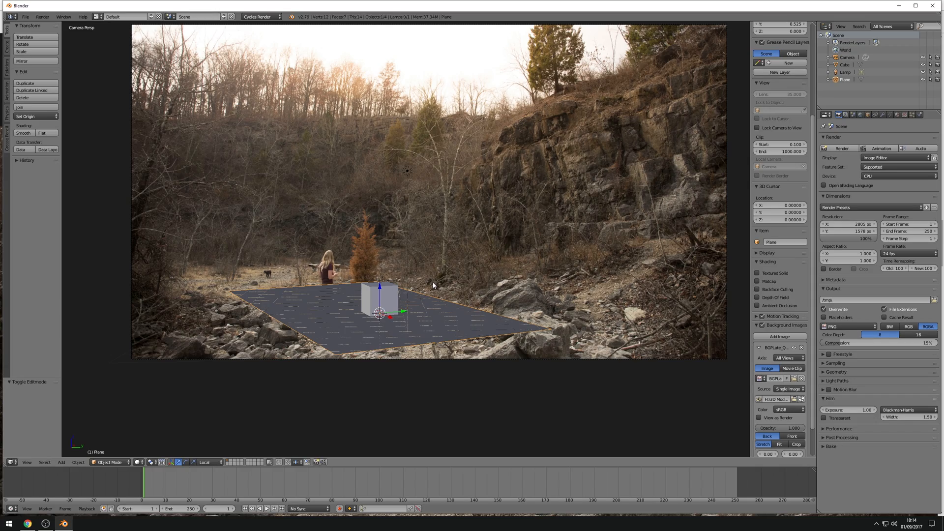